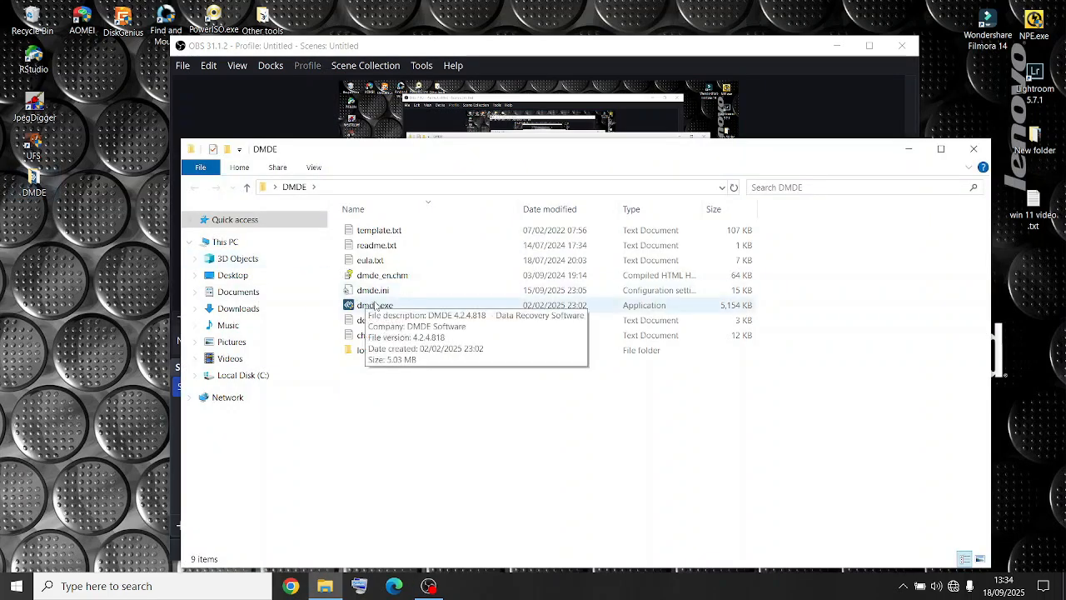
- Launch DMDE and open the 15.7 GB General UDisk USB device's partition list
double_click(373, 304)
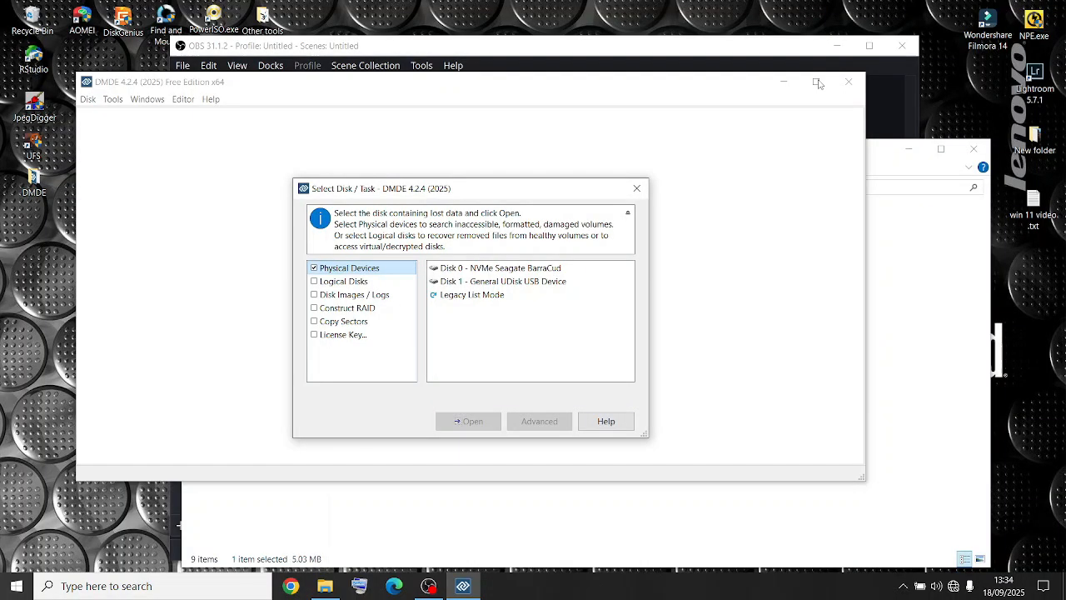
left_click(502, 280)
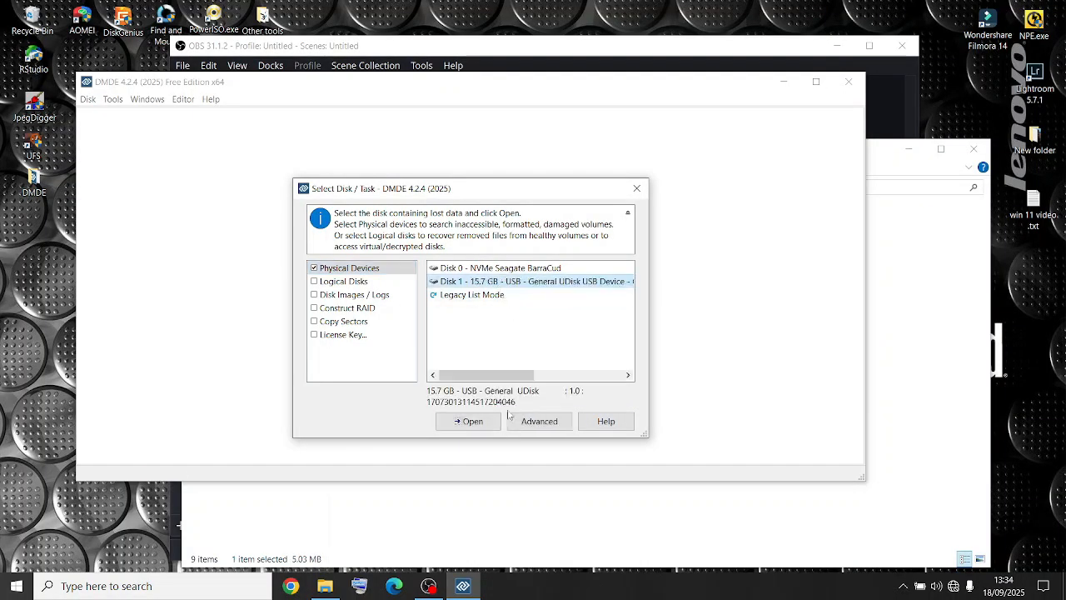
left_click(468, 421)
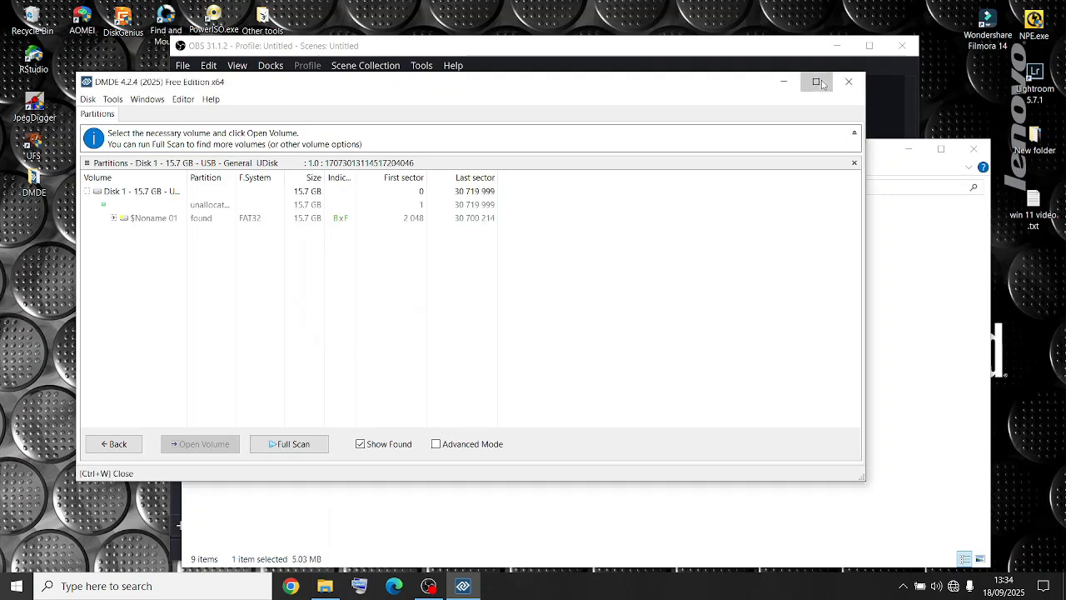
- Maximize the DMDE window and select the found FAT32 partition $Noname 01
left_click(817, 81)
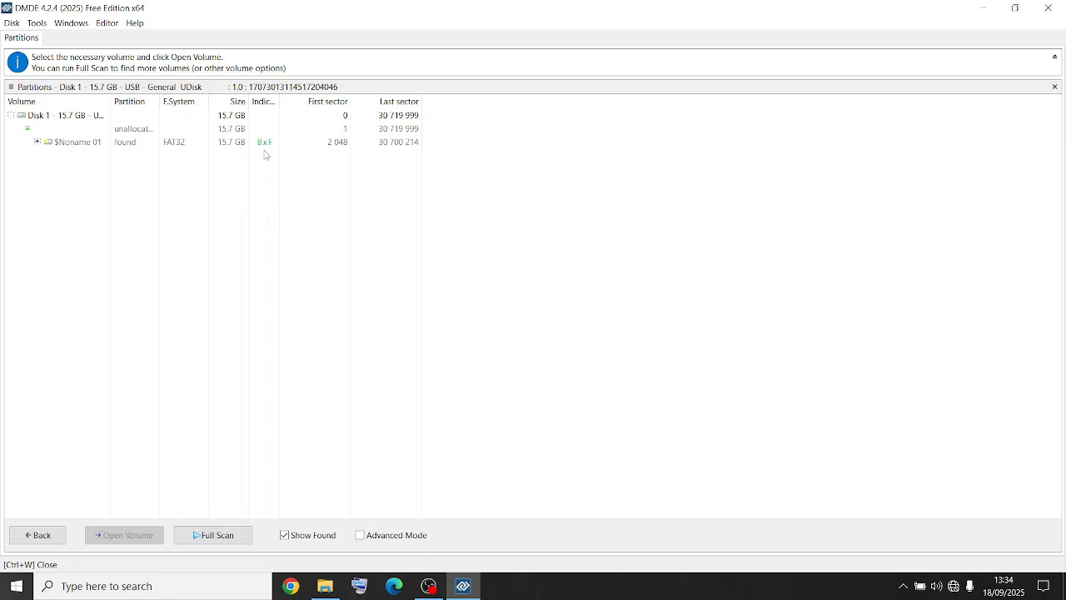
left_click(75, 141)
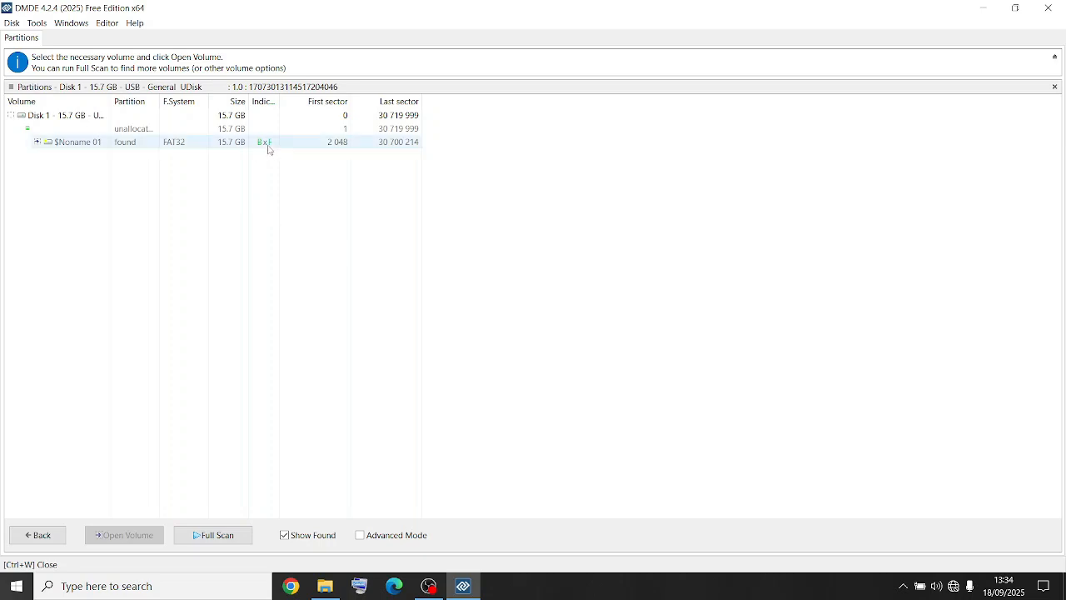
mouse_move(264, 152)
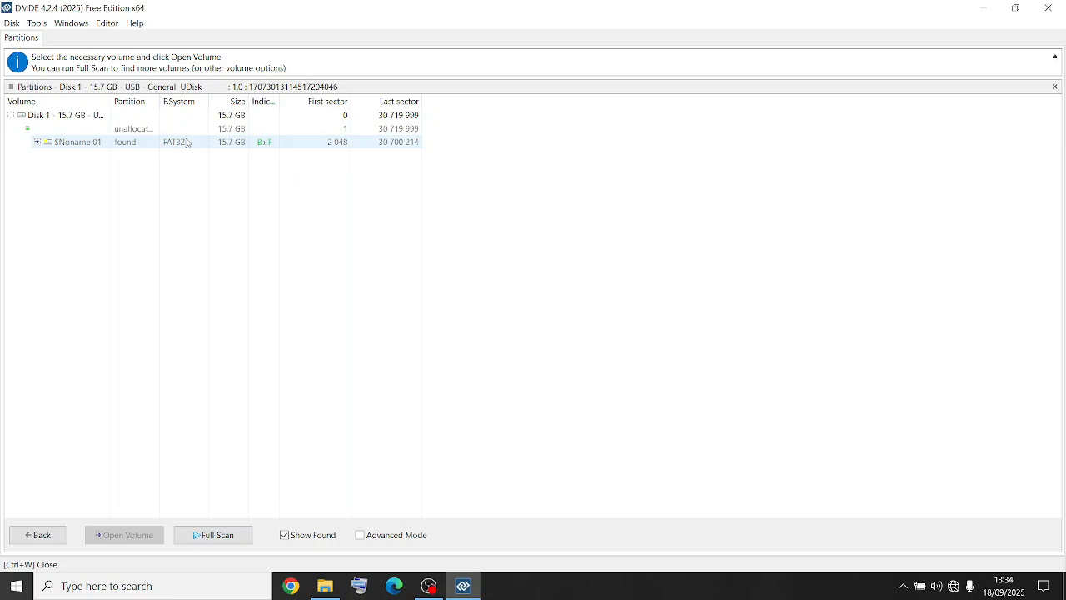
mouse_move(65, 146)
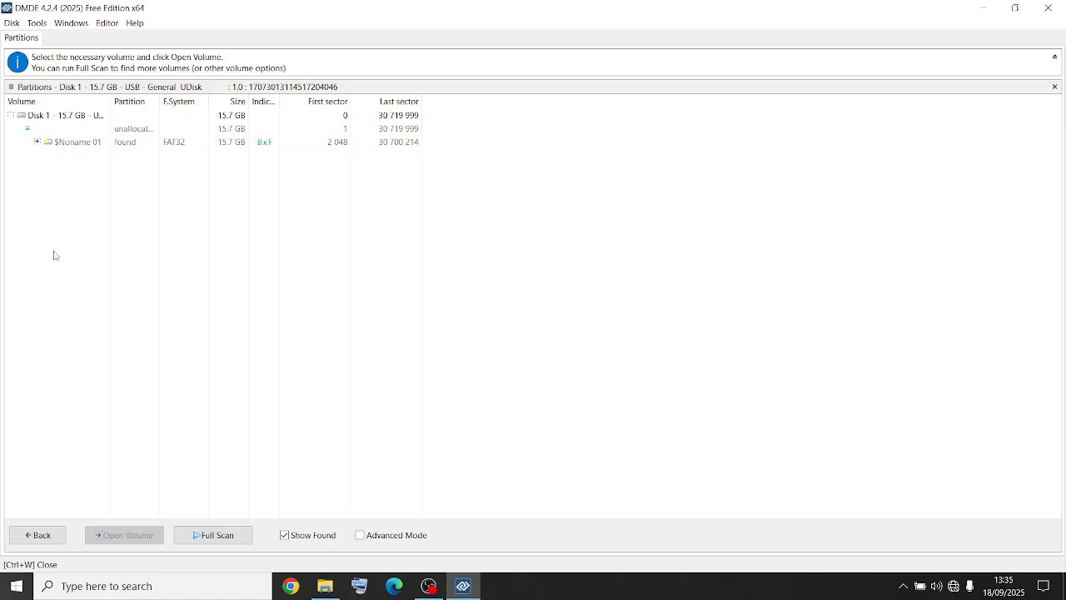
mouse_move(65, 289)
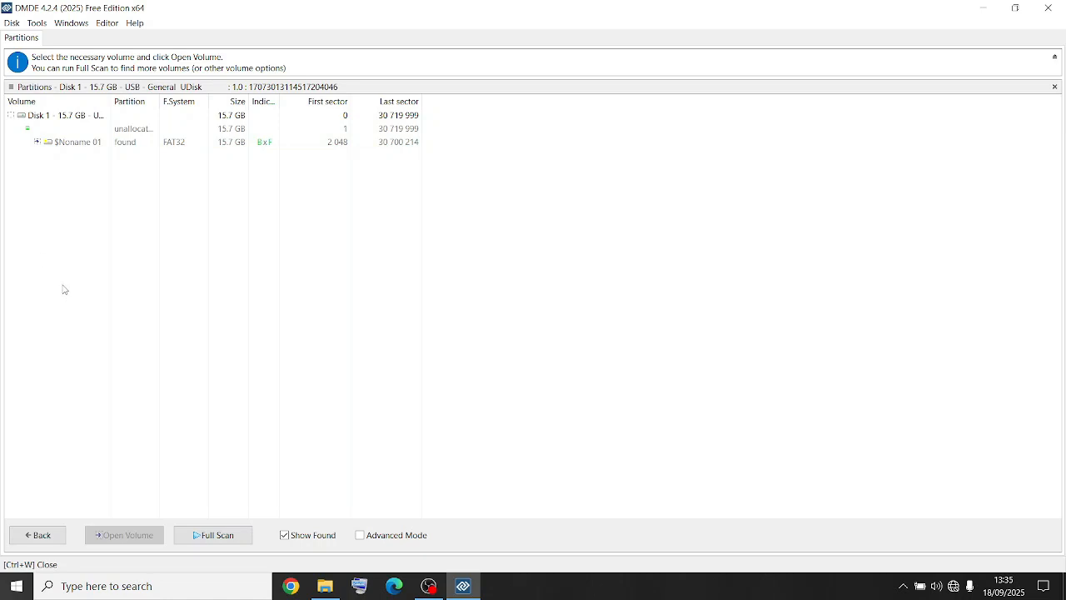
left_click(77, 141)
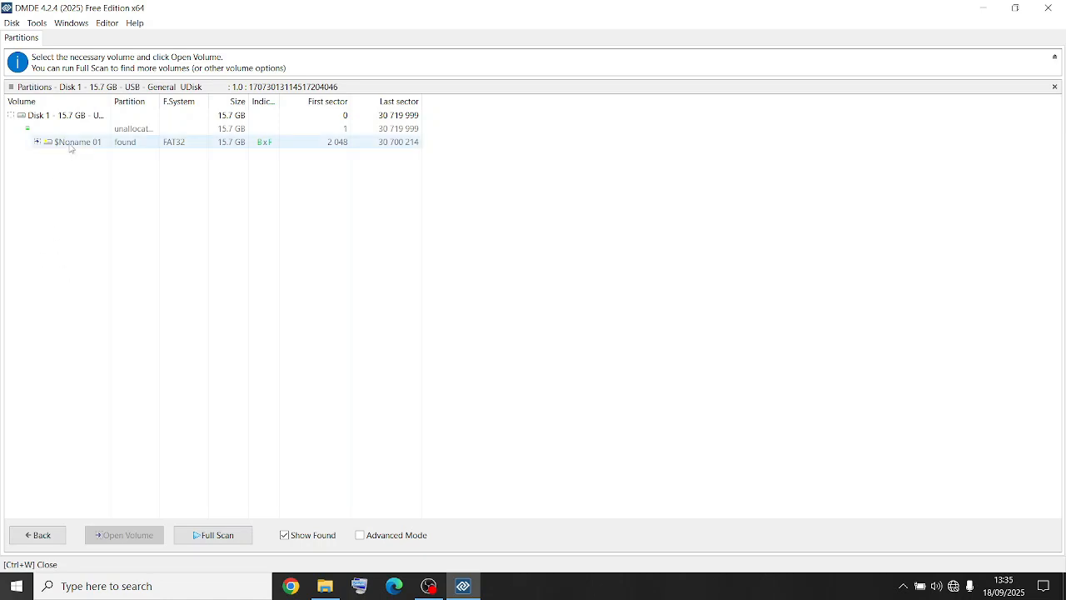
- Open $Noname 01, mark every file in New folder, and bring up the recovery menu
left_click(124, 535)
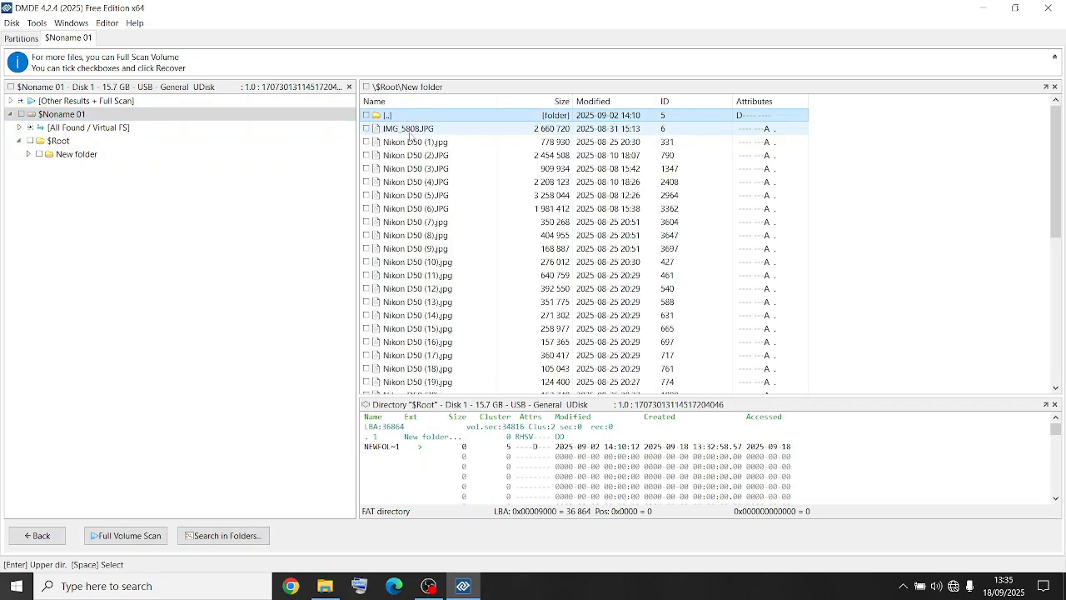
scroll("down", 3)
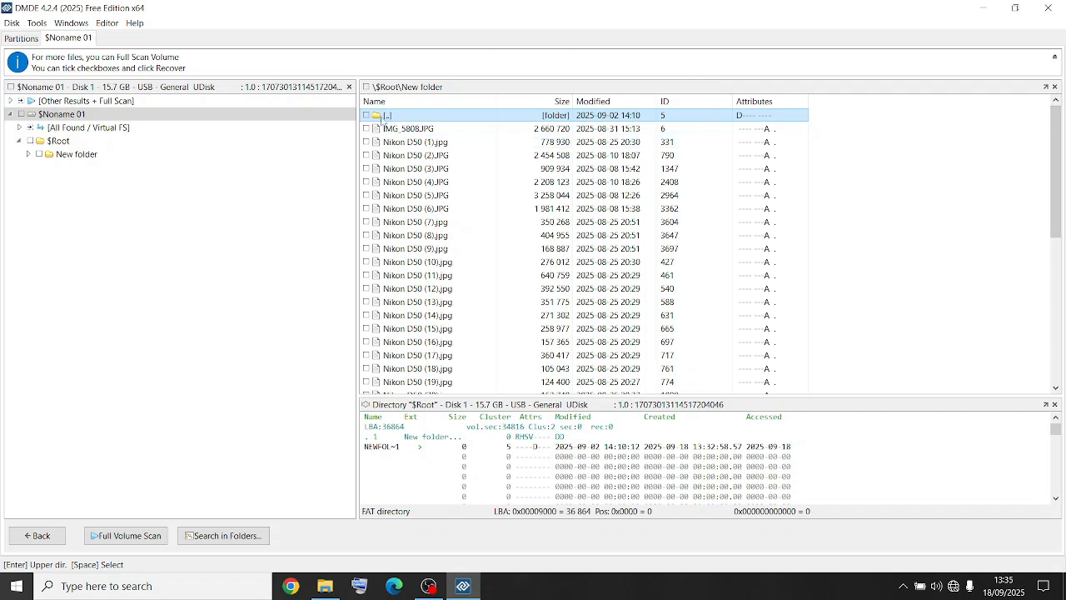
left_click(366, 128)
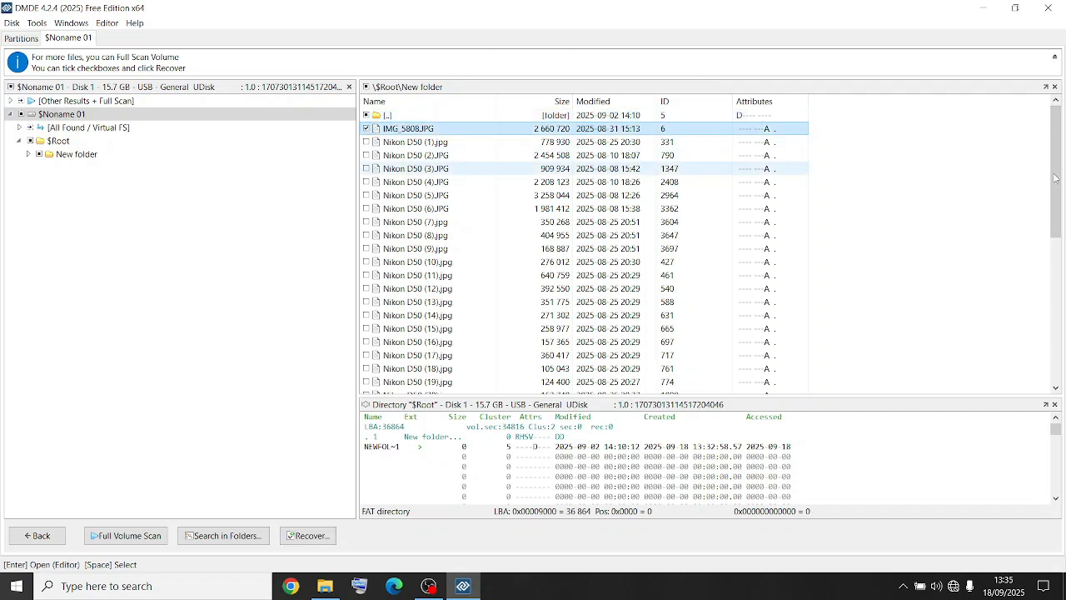
scroll("down", 3)
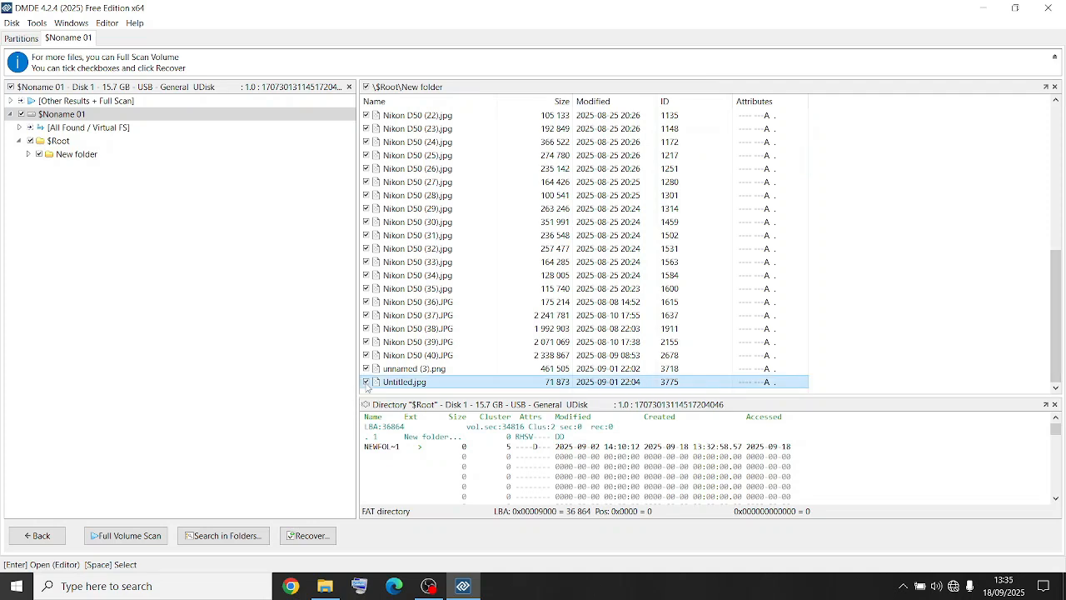
right_click(416, 261)
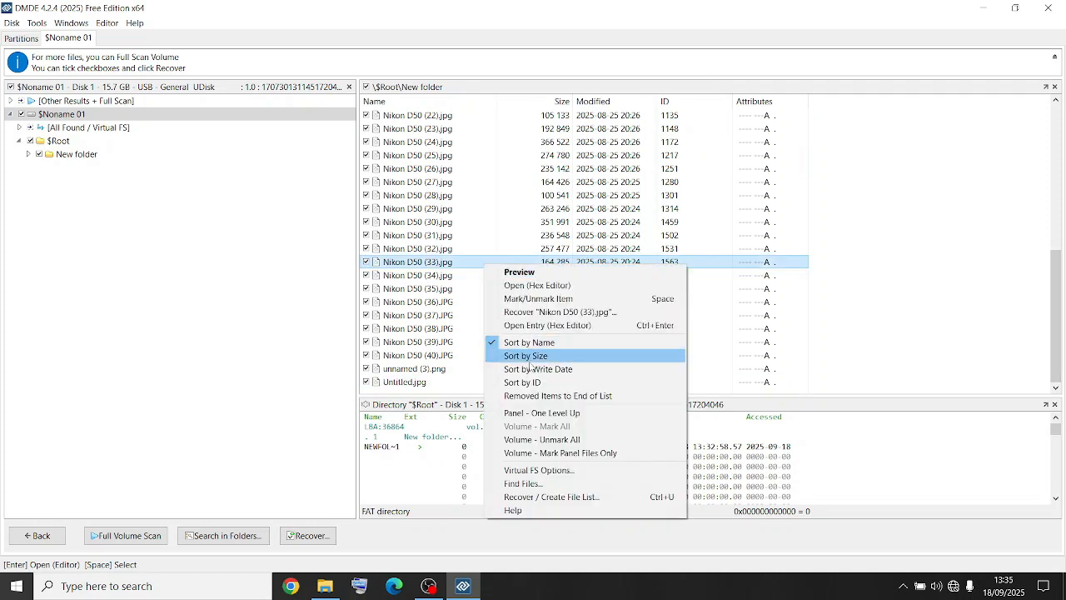
mouse_move(550, 497)
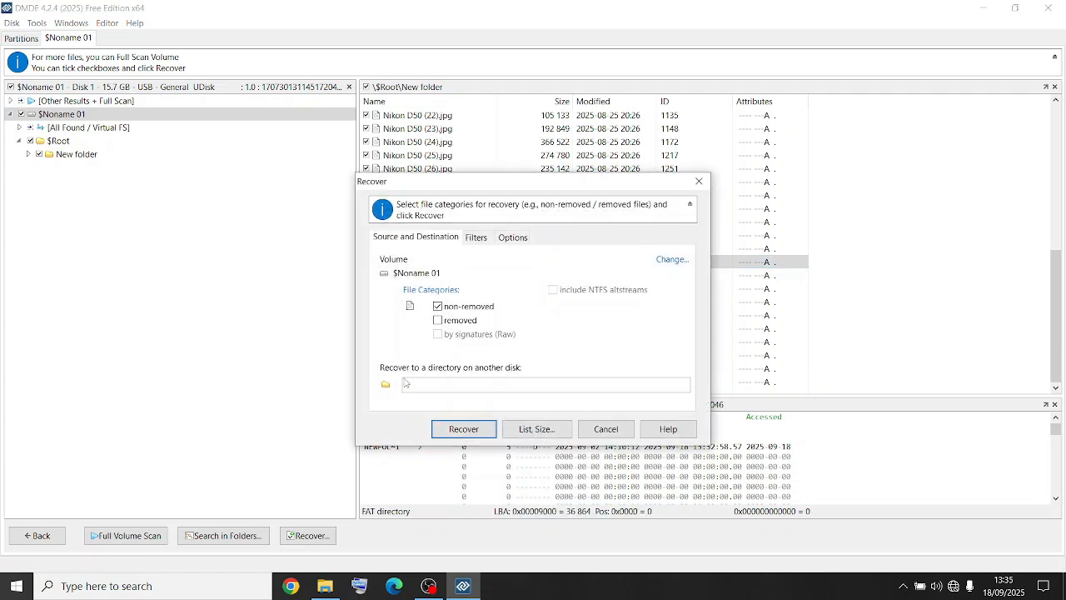
- Recover the marked New folder files into Videos using the Free Edition's current-panel limit
left_click(384, 384)
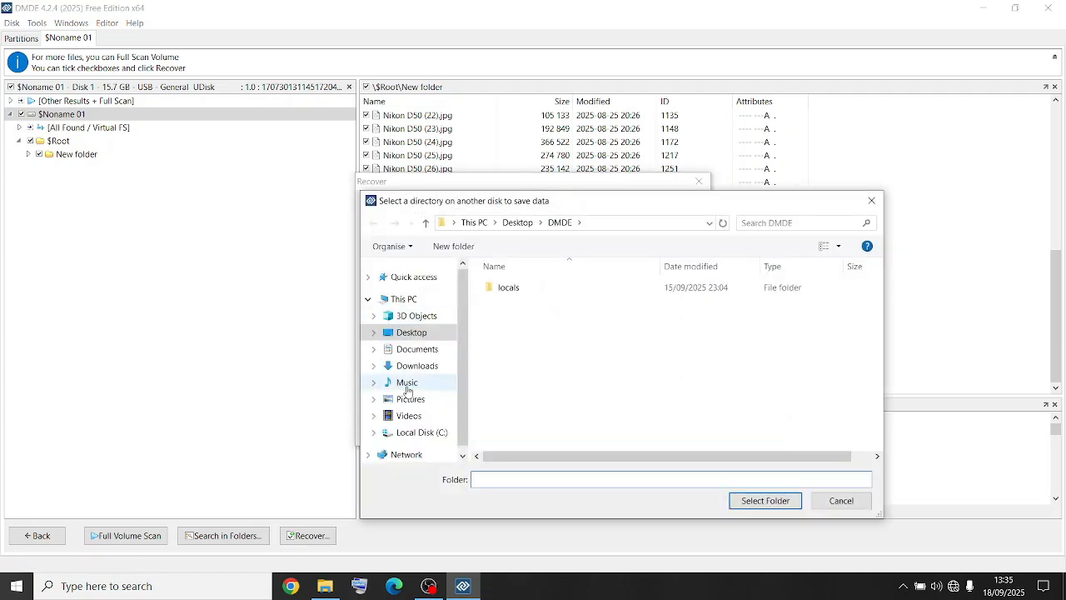
left_click(408, 415)
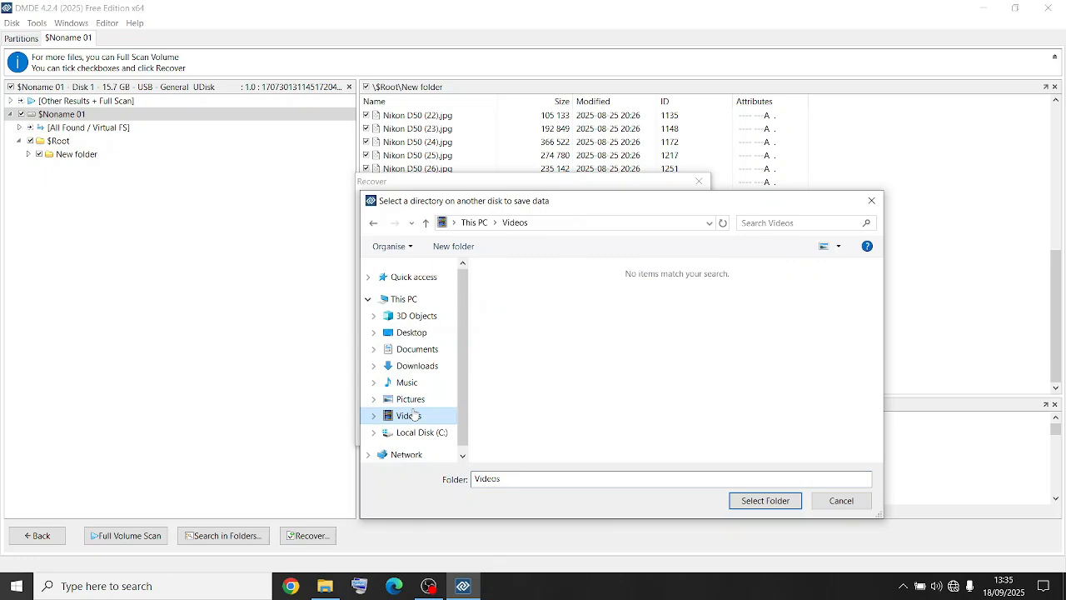
left_click(765, 501)
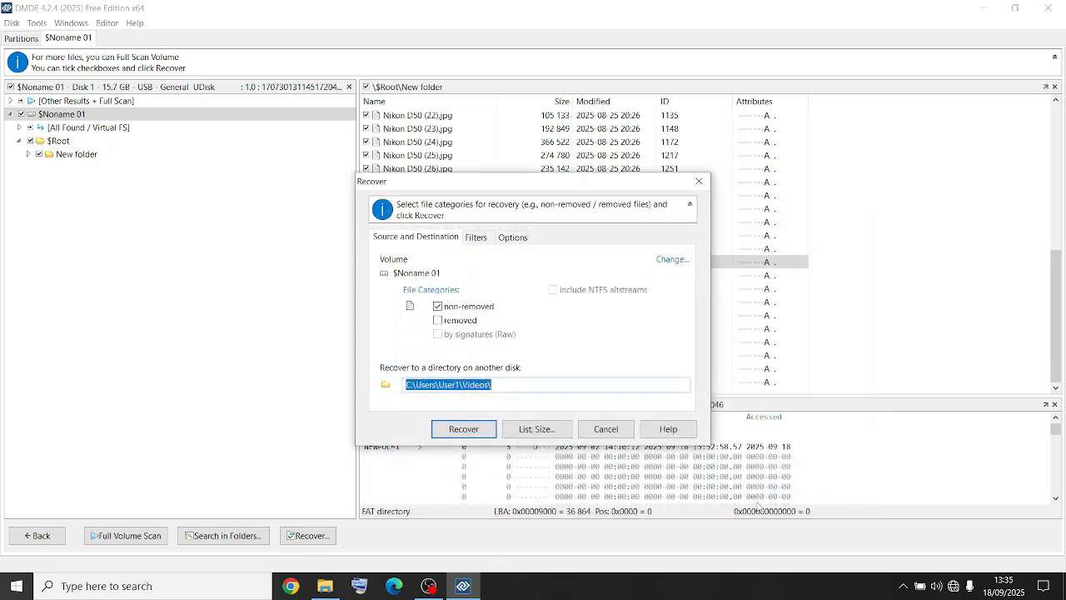
left_click(463, 428)
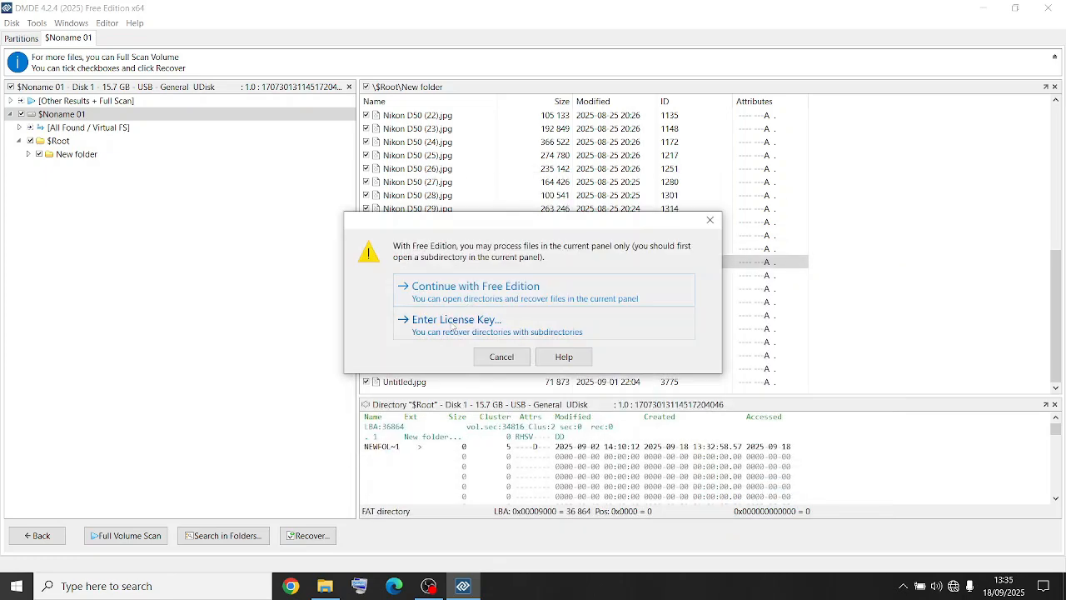
left_click(476, 286)
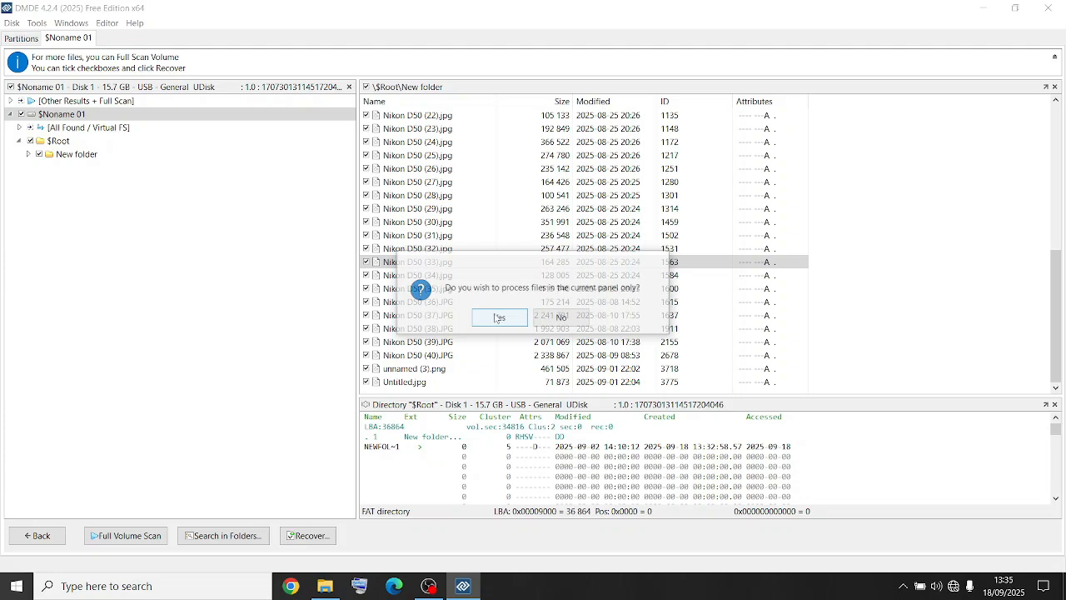
left_click(499, 317)
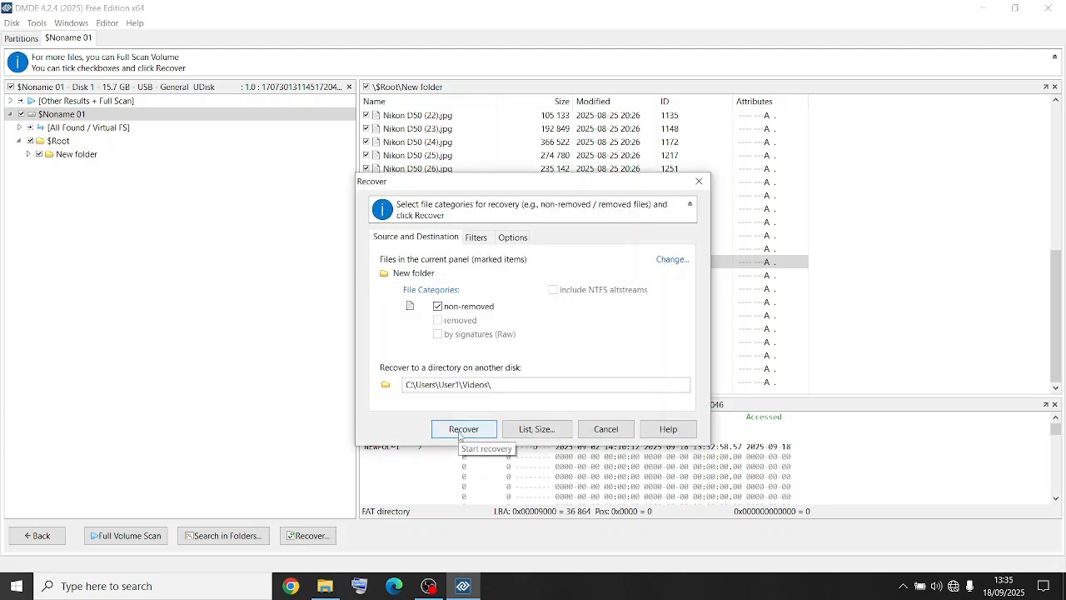
left_click(463, 428)
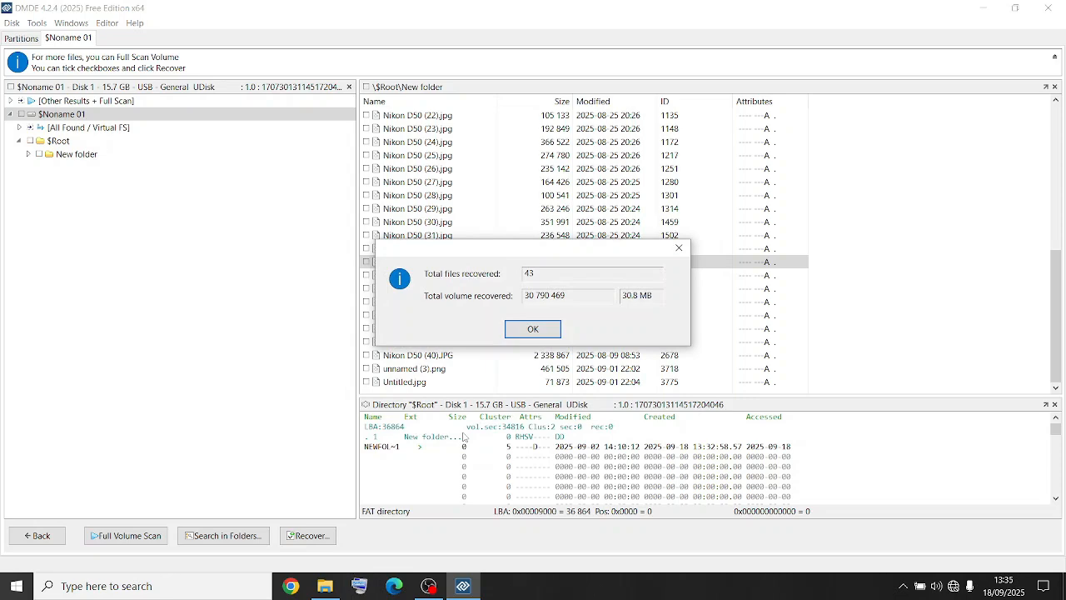
- Dismiss the recovery summary, check the recovered photos in Videos, and close File Explorer
left_click(532, 328)
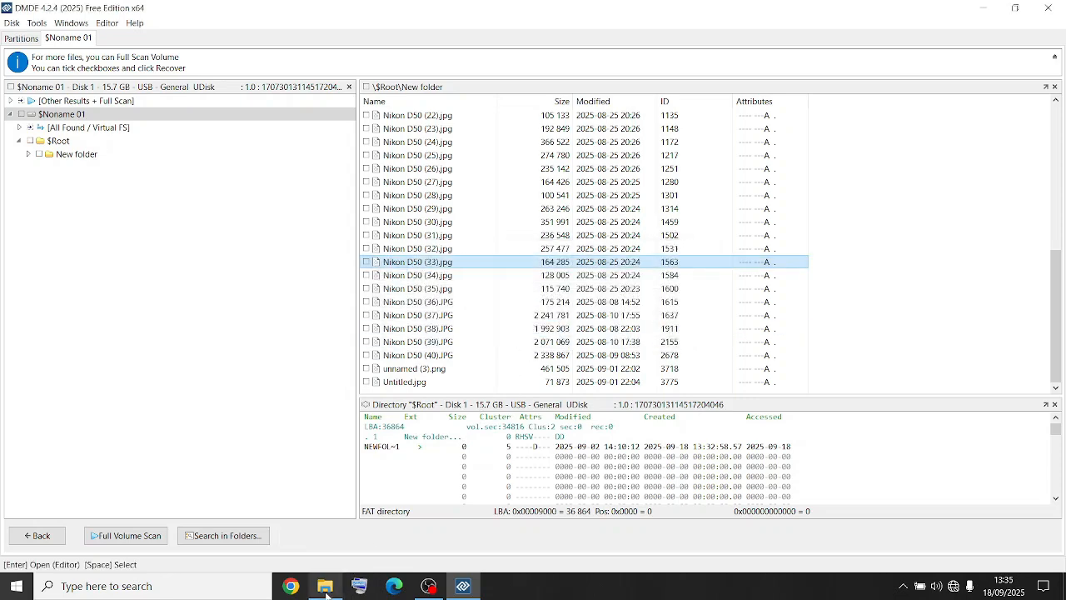
left_click(325, 585)
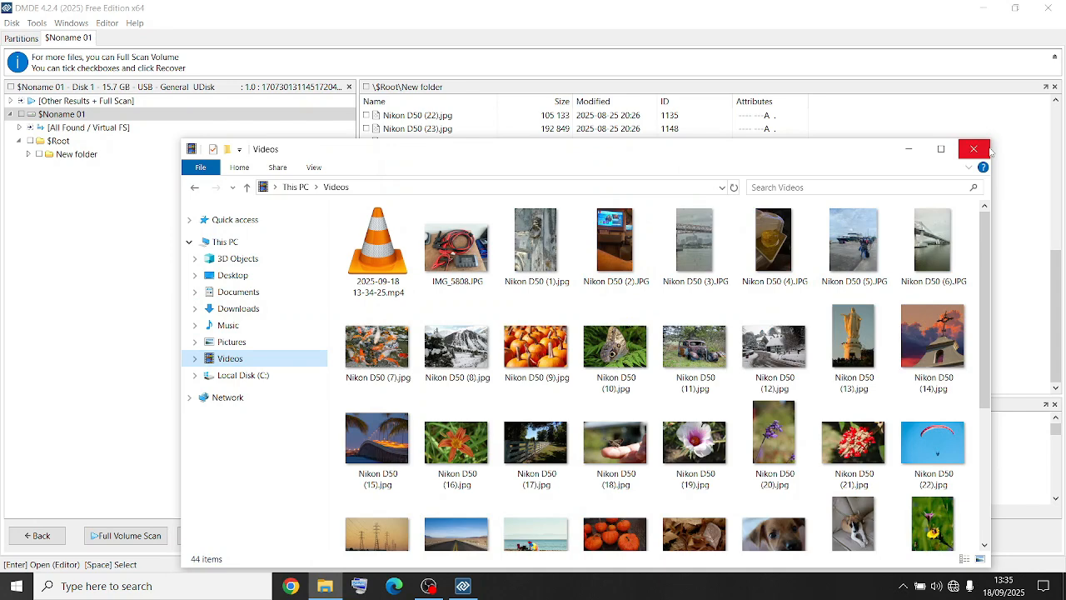
left_click(972, 148)
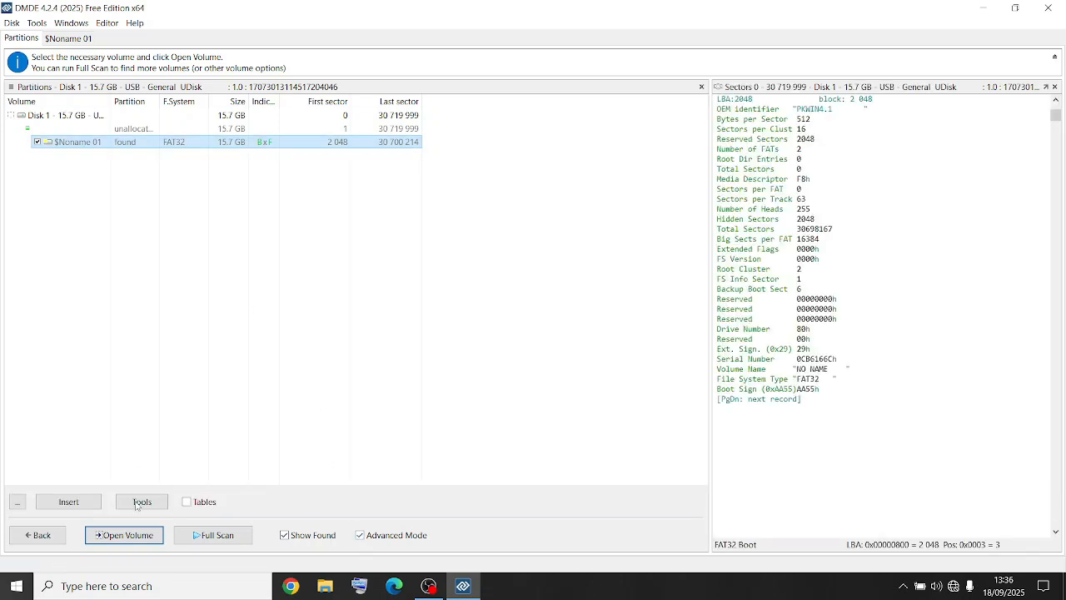
mouse_move(86, 439)
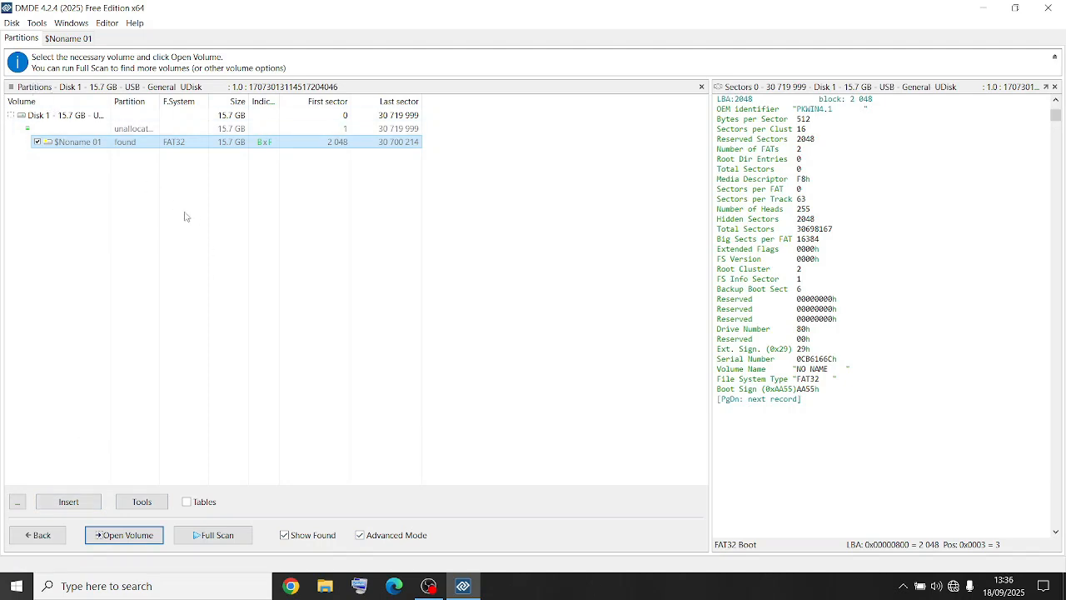
- Turn off Advanced Mode, then select and reopen the $Noname 01 partition
left_click(361, 535)
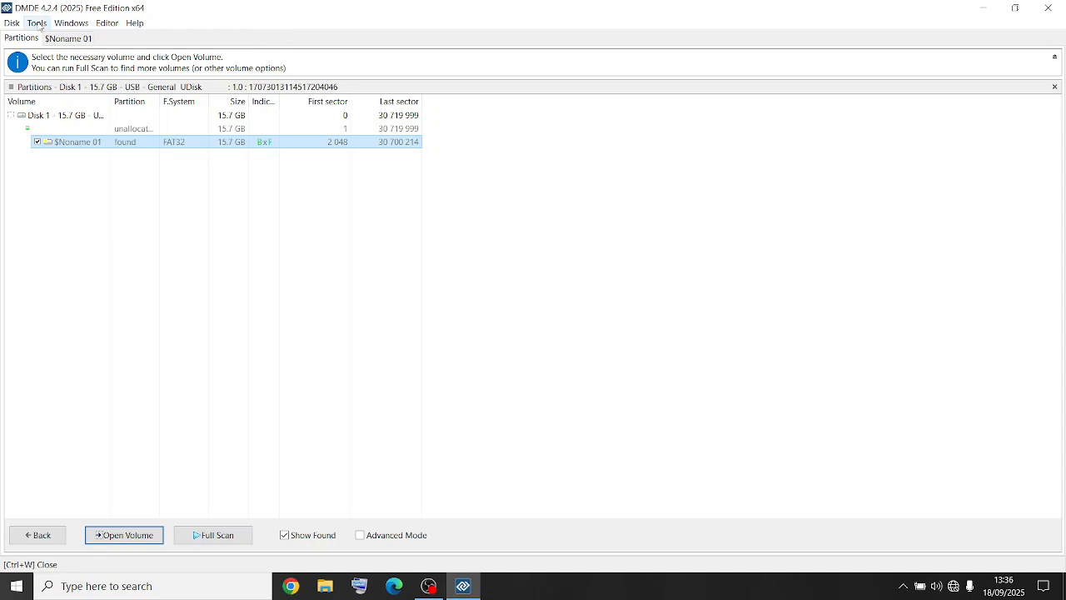
left_click(11, 22)
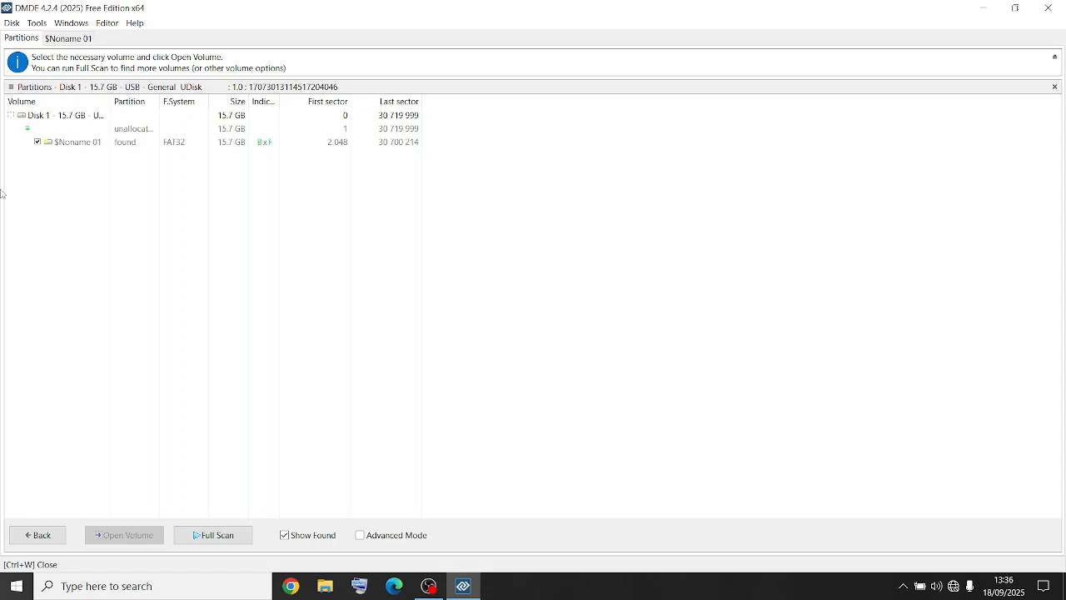
mouse_move(79, 153)
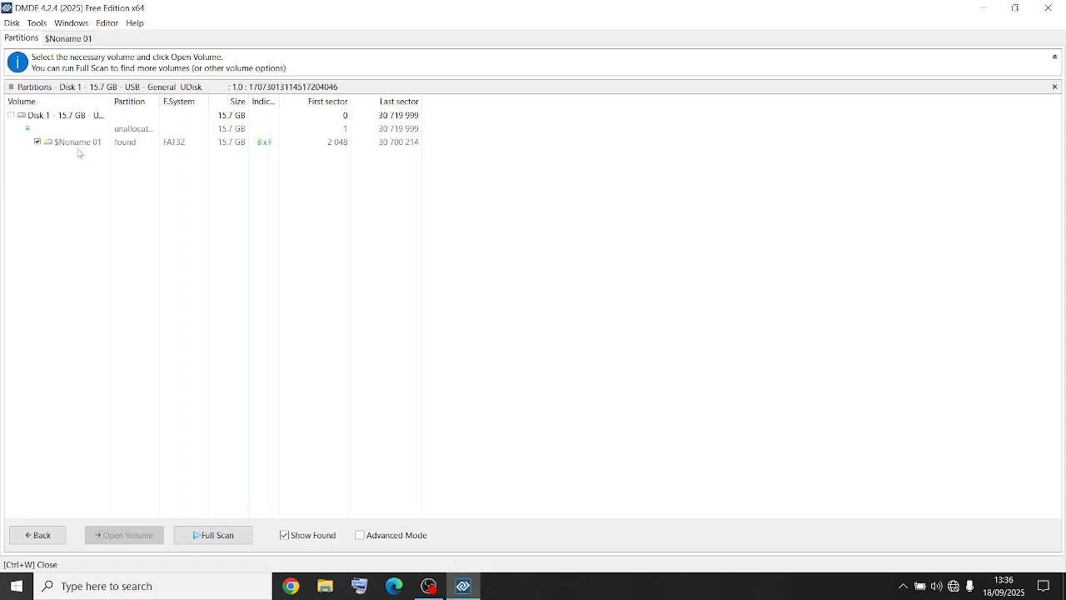
left_click(79, 141)
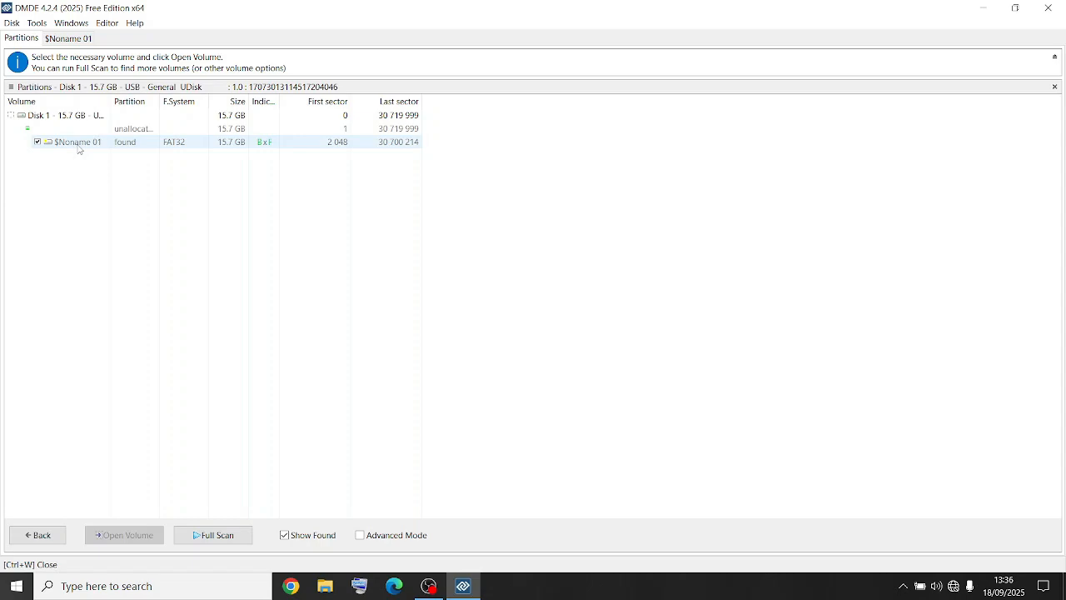
left_click(124, 535)
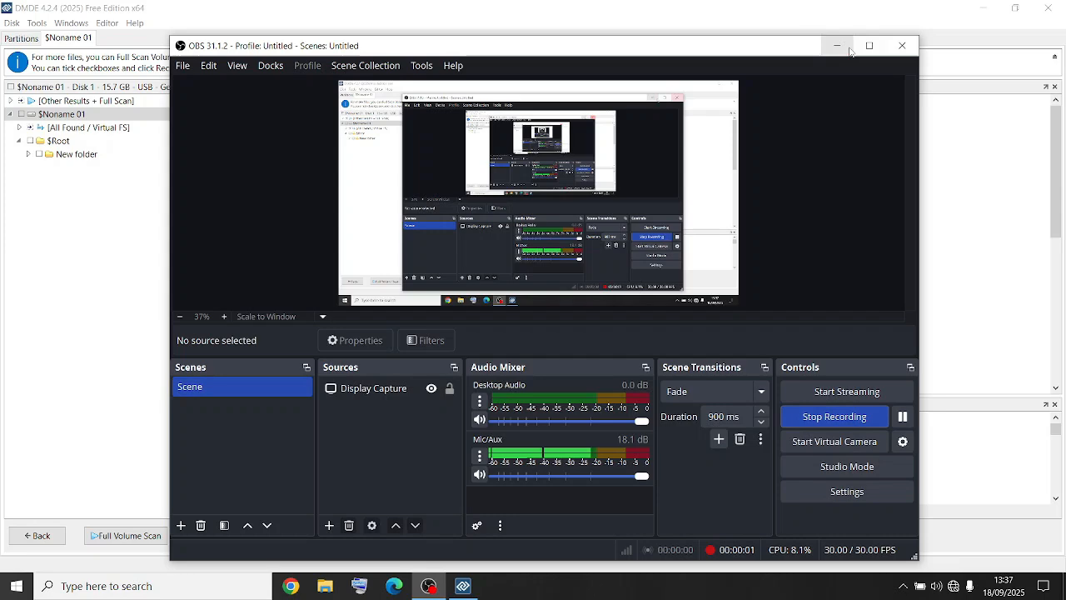
mouse_move(837, 46)
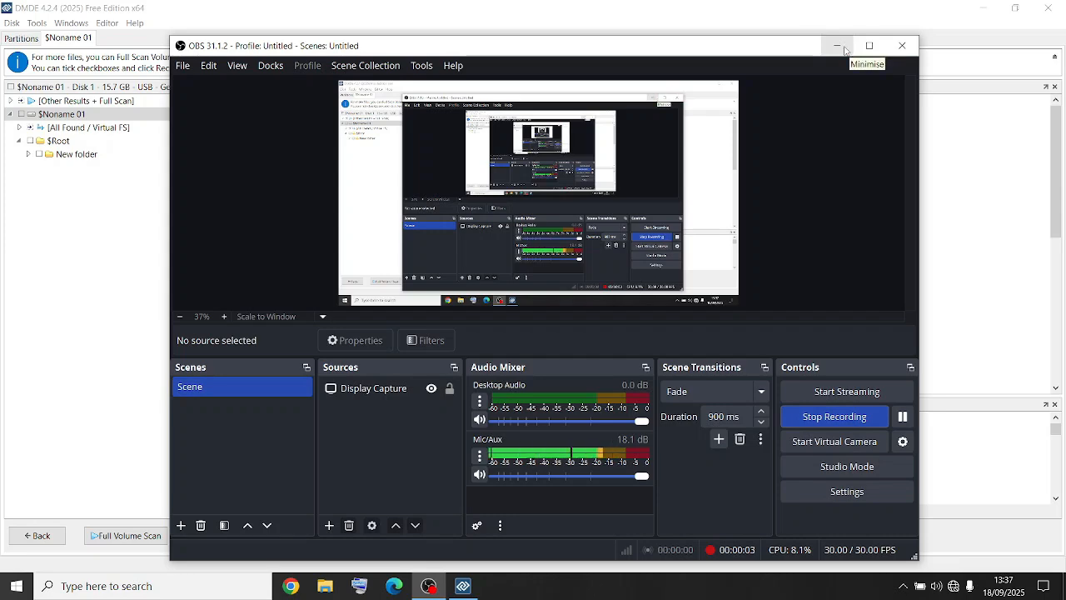
- Minimise OBS Studio and return DMDE to the USB disk's partition list
left_click(836, 46)
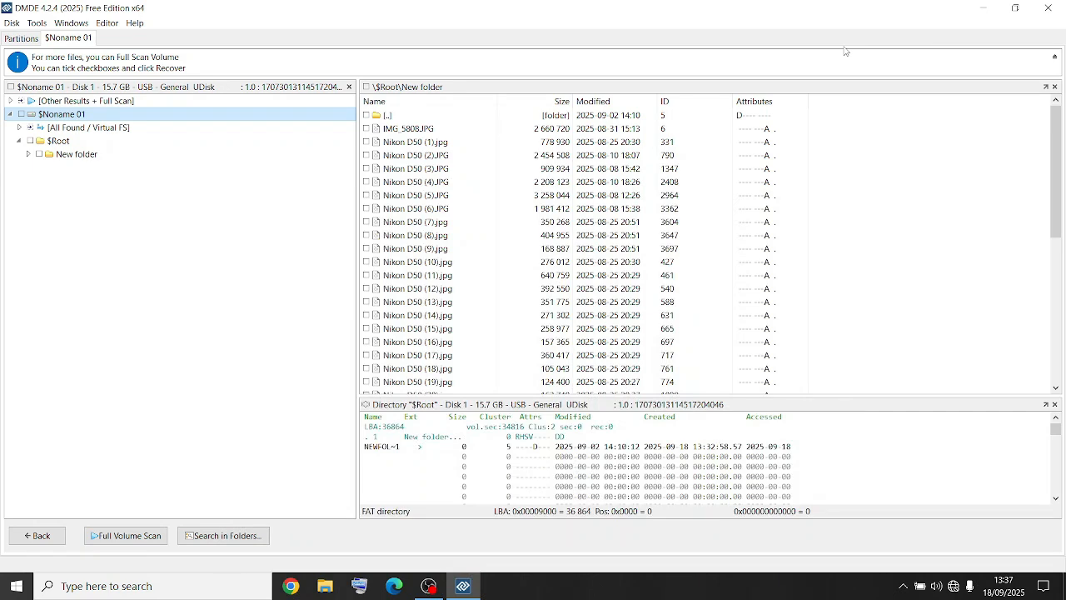
left_click(387, 115)
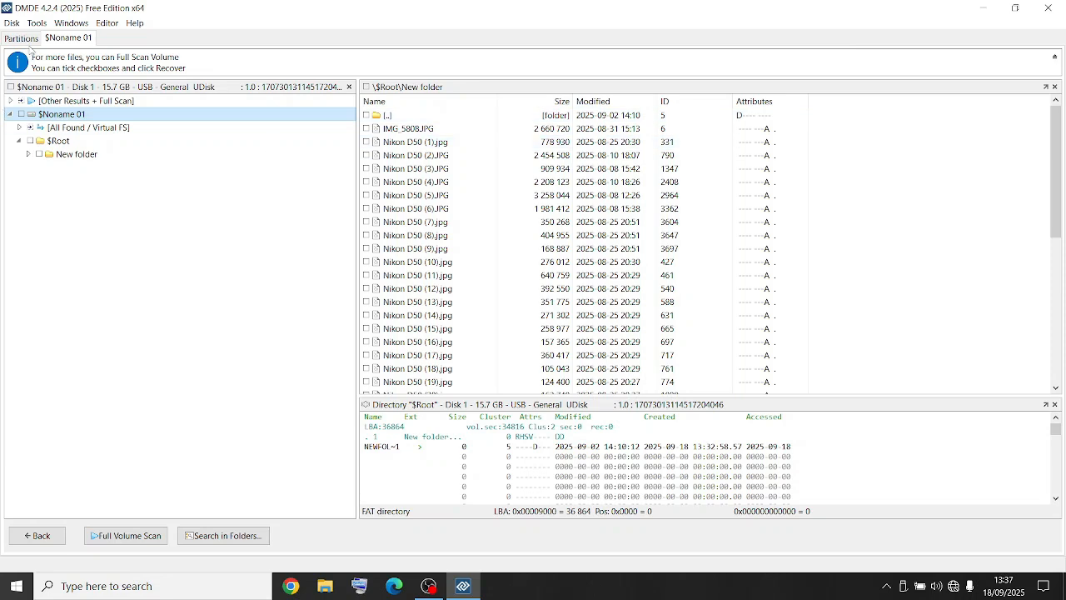
left_click(37, 535)
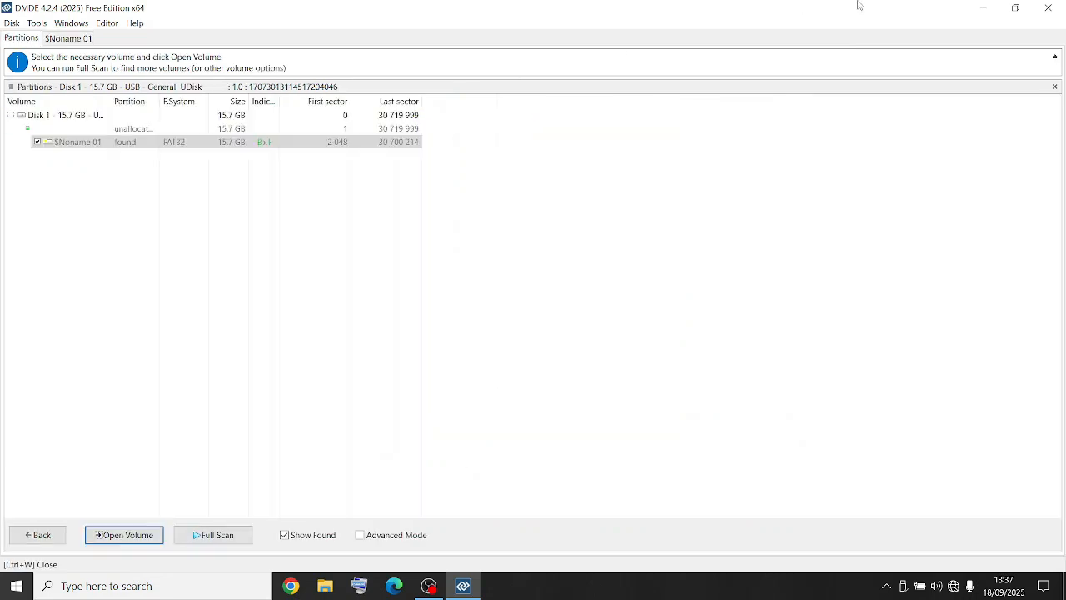
- Quit DMDE and relaunch dmde.exe from its desktop program folder
left_click(1047, 7)
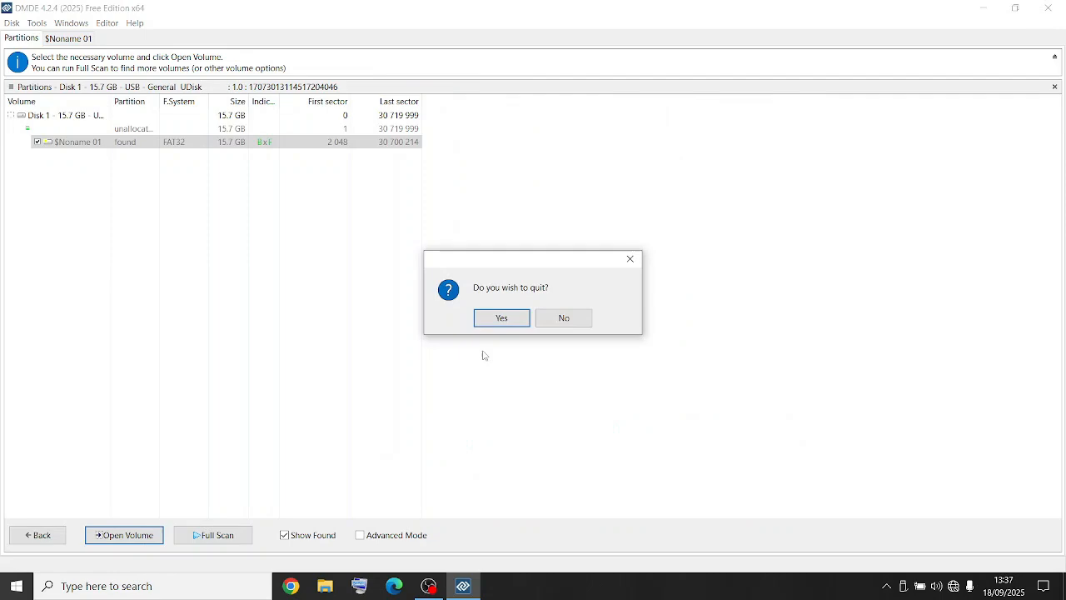
left_click(500, 318)
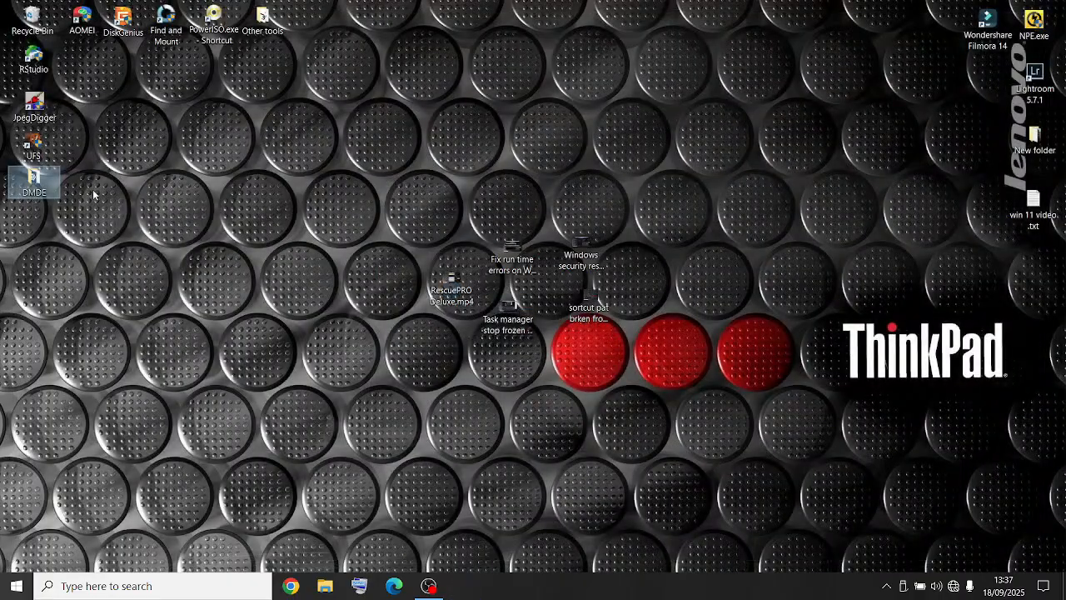
double_click(34, 181)
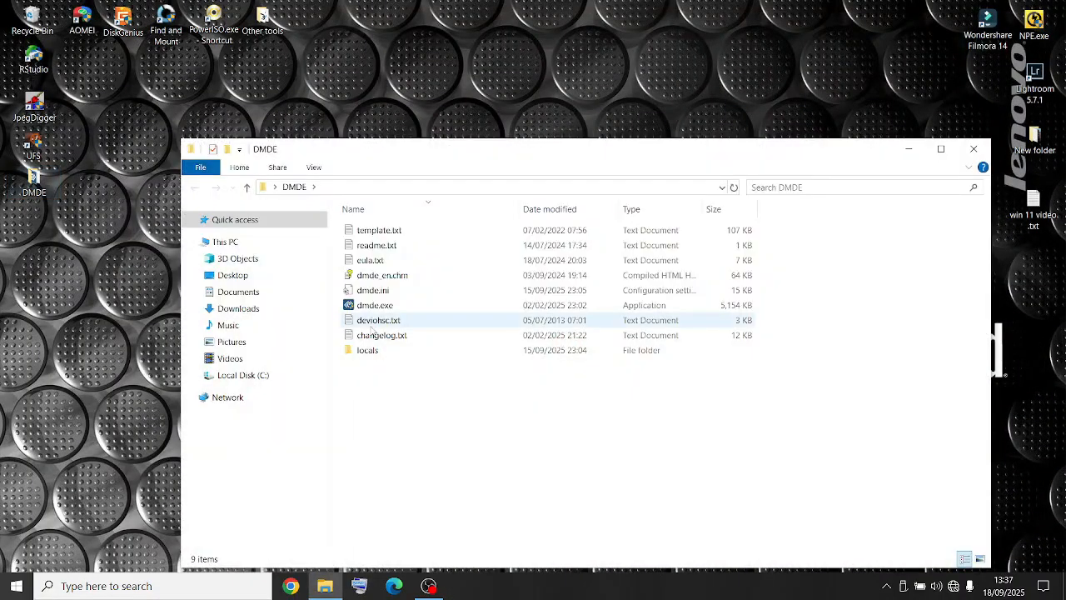
double_click(375, 304)
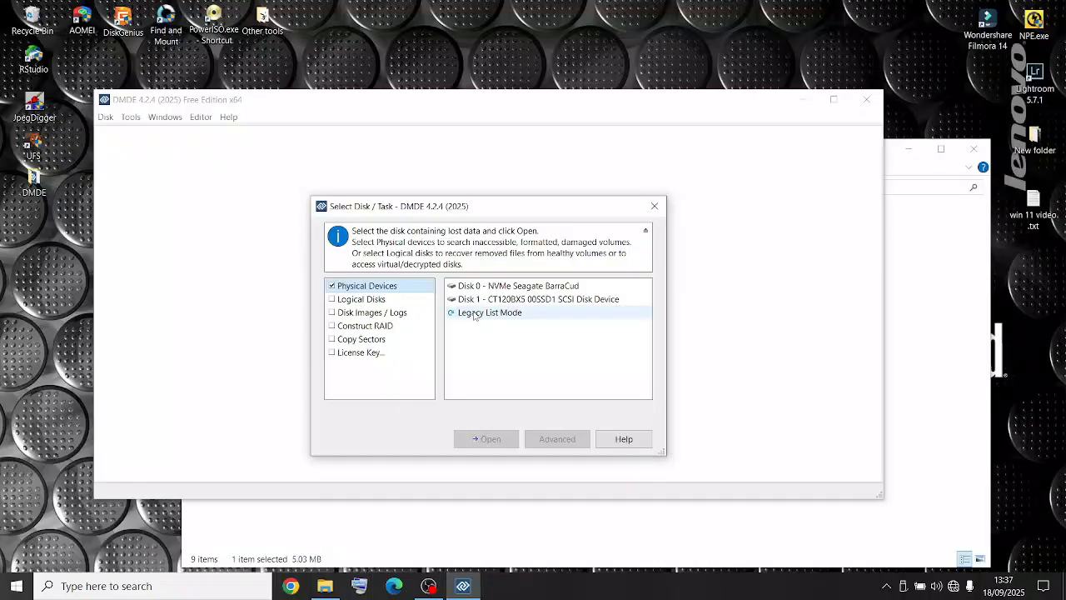
- Open the 120 GB CT120BX500SSD1 disk and browse its partitions from Clone to $Noname 03
left_click(485, 439)
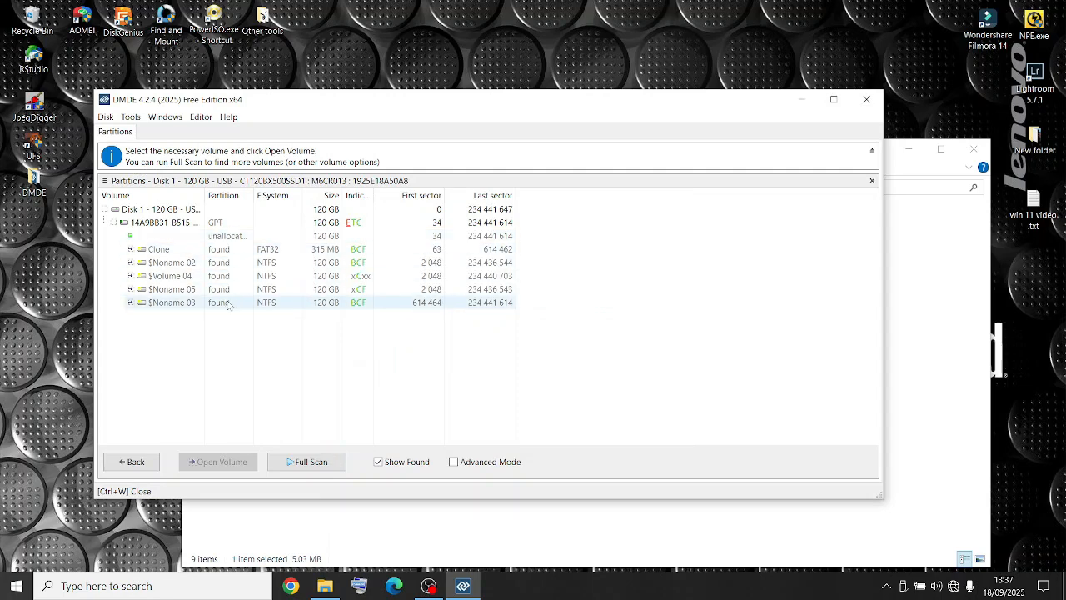
left_click(225, 236)
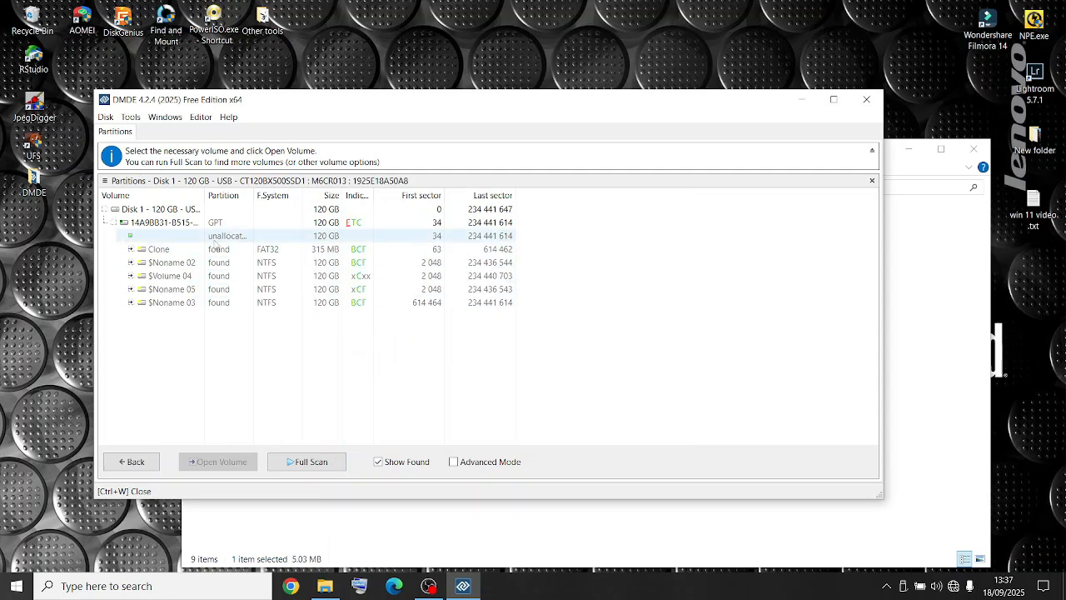
left_click(171, 262)
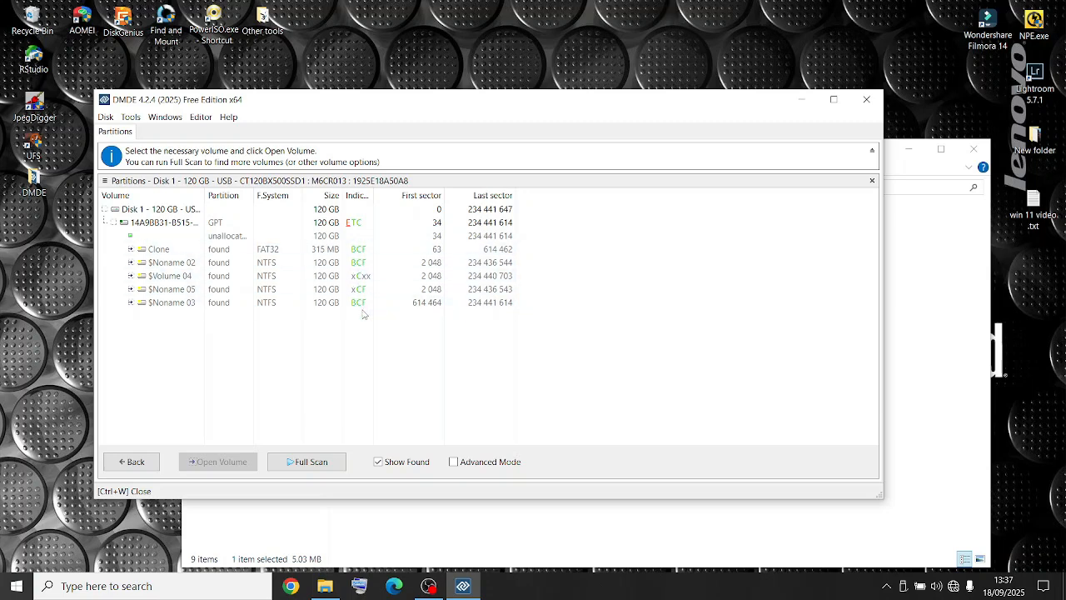
left_click(158, 249)
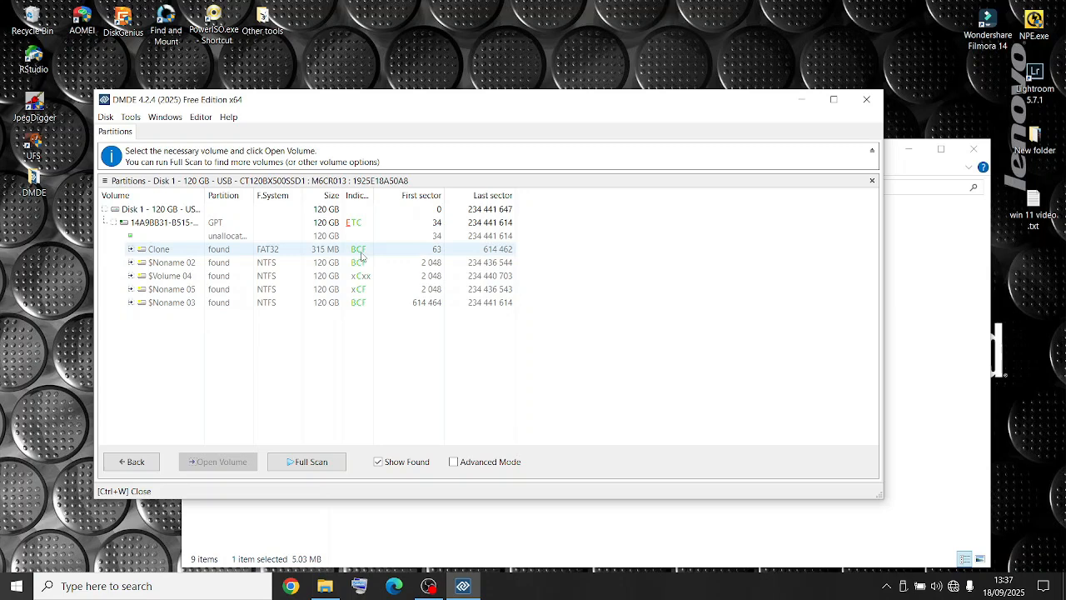
left_click(171, 262)
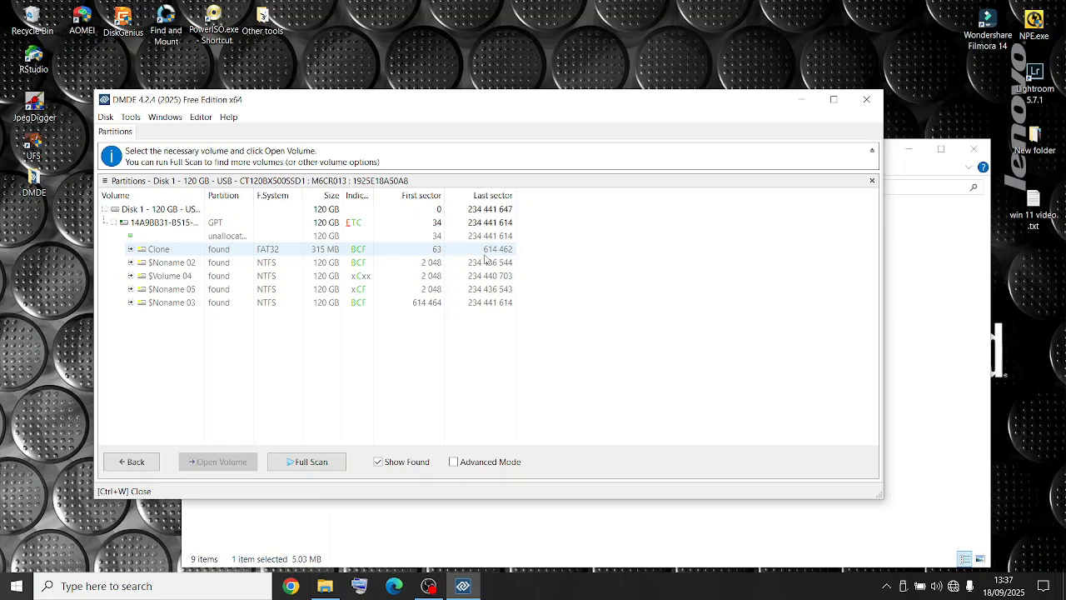
left_click(172, 263)
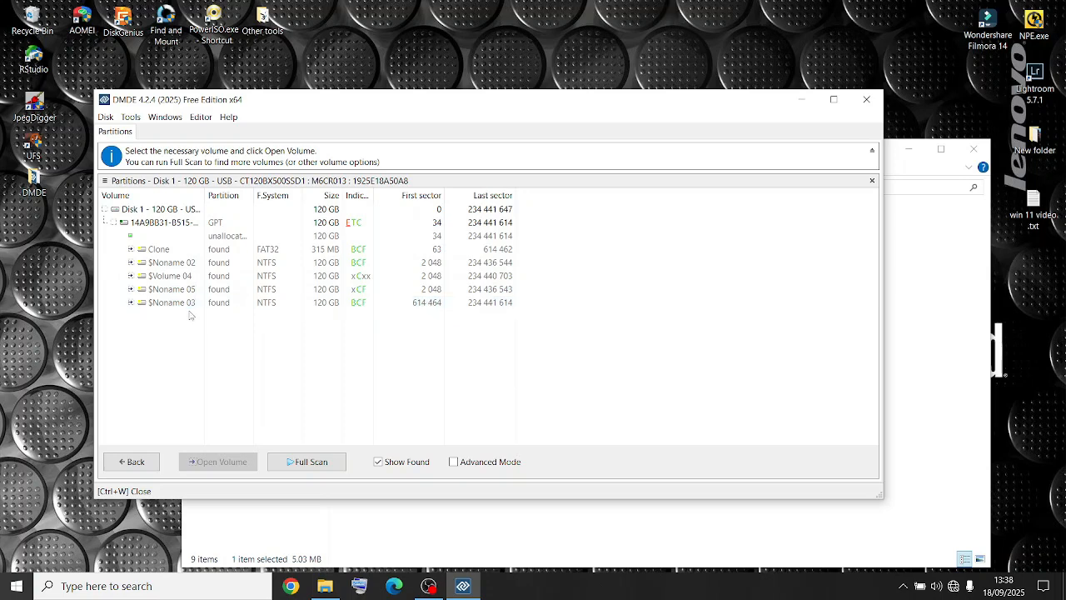
left_click(171, 302)
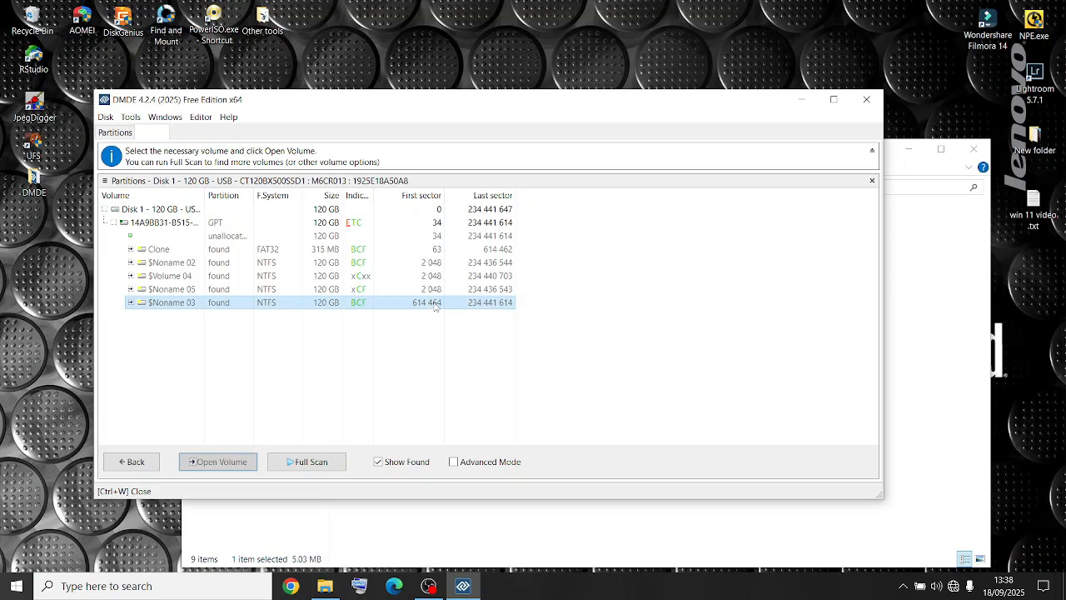
- Open $Noname 03, go to User1's Desktop, and mark desktop.ini, Find and Mount.lnk, JpegDigger.lnk
left_click(217, 460)
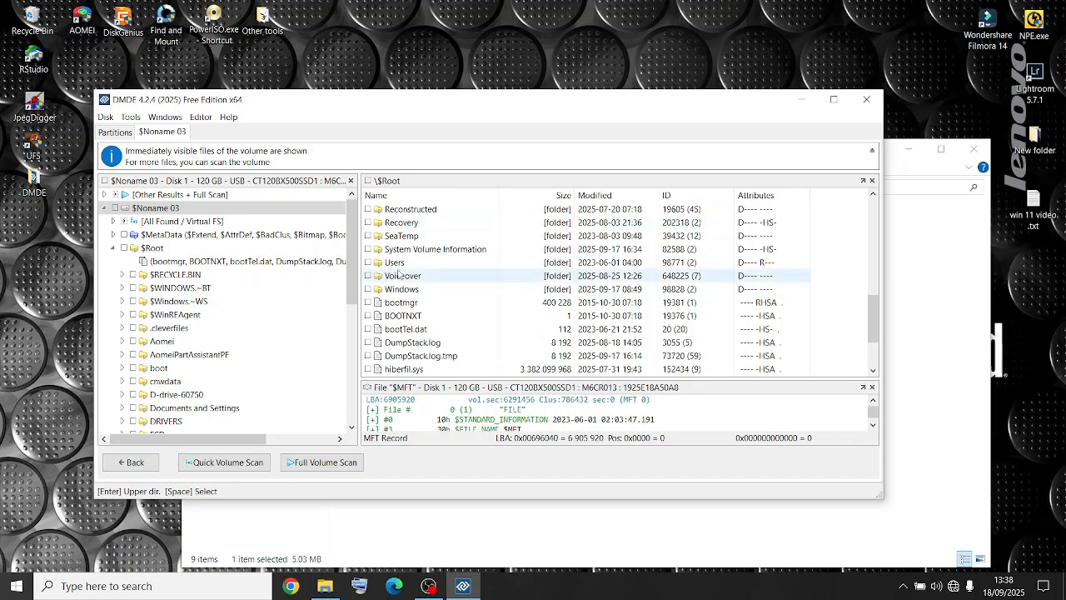
double_click(393, 261)
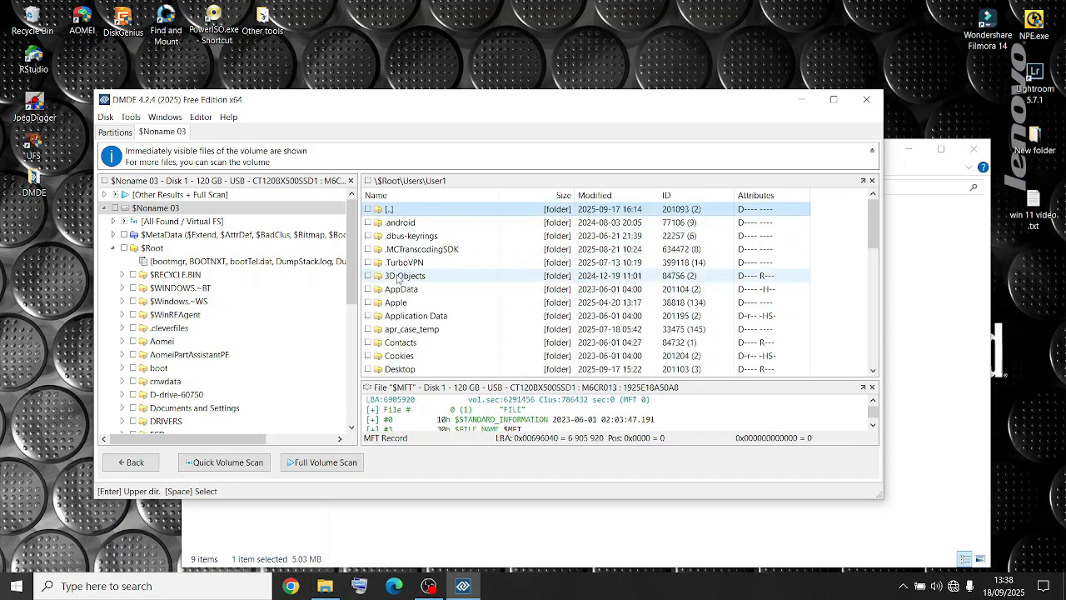
scroll("down", 3)
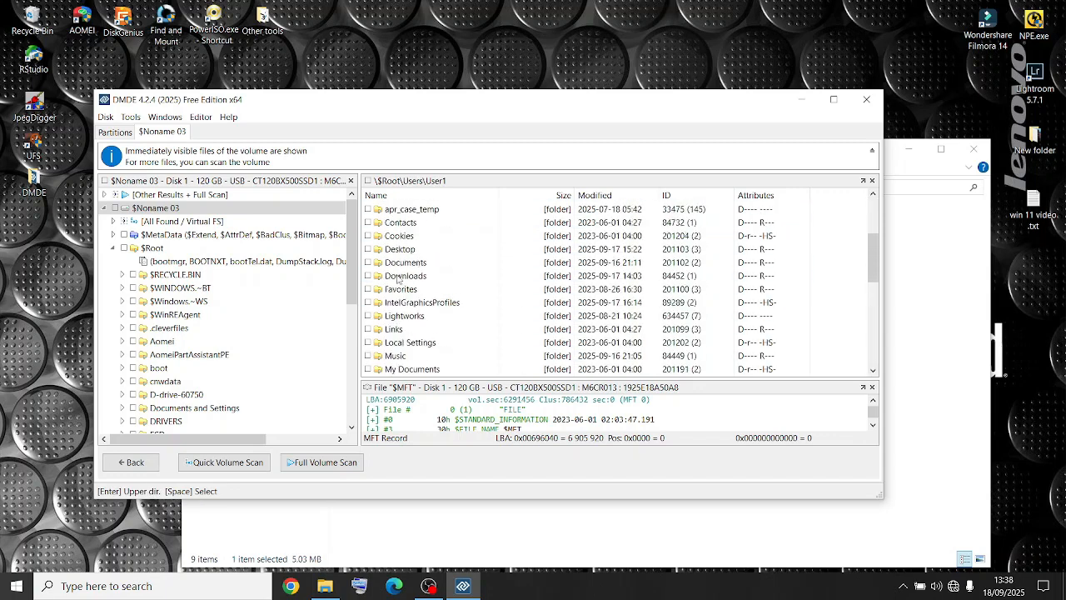
scroll("down", 3)
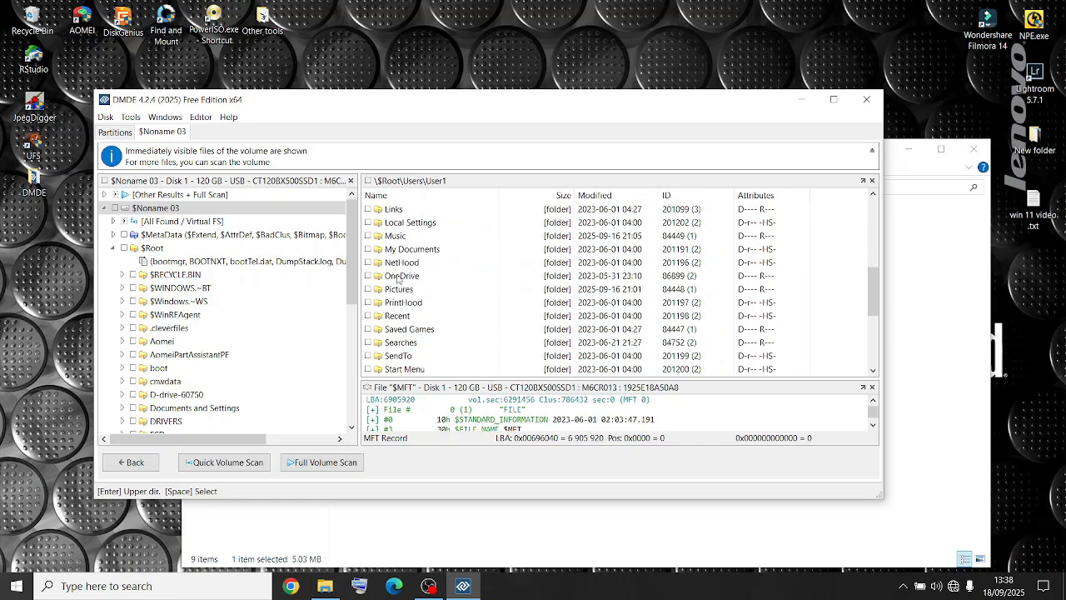
scroll("down", 3)
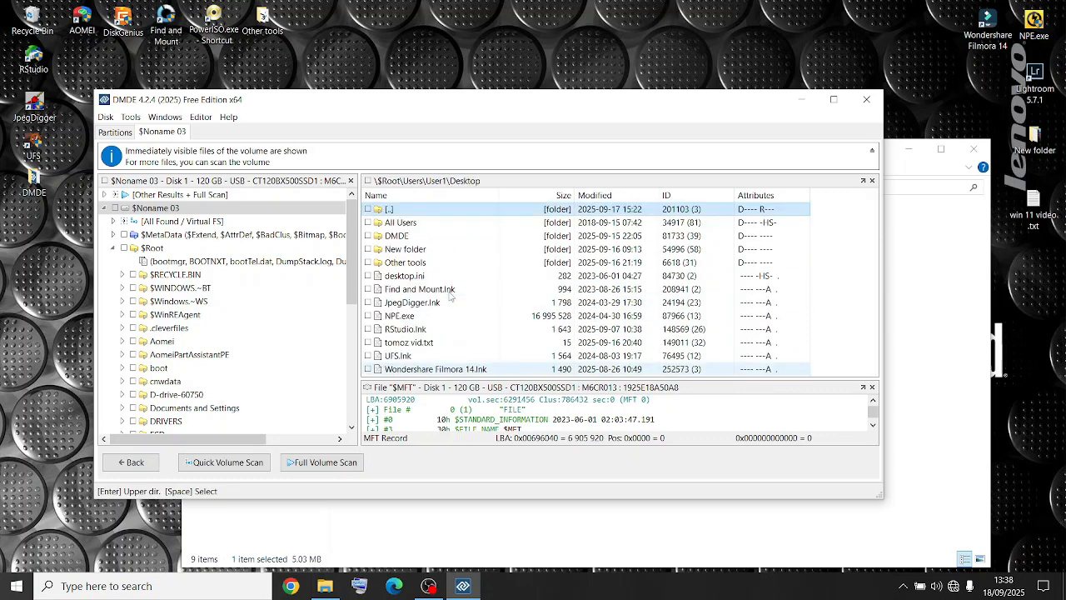
left_click(405, 249)
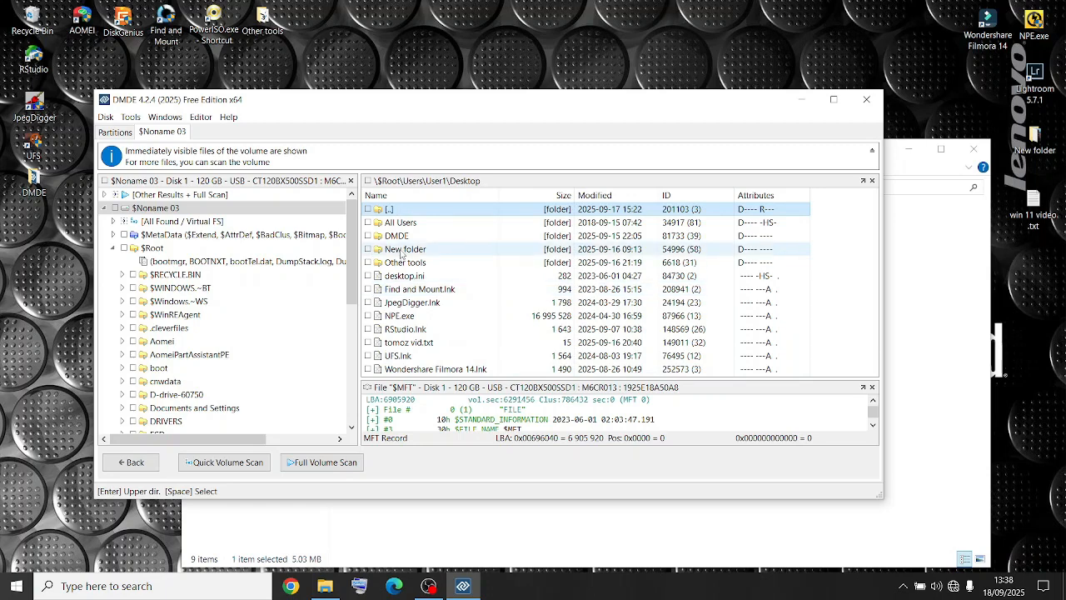
left_click(404, 276)
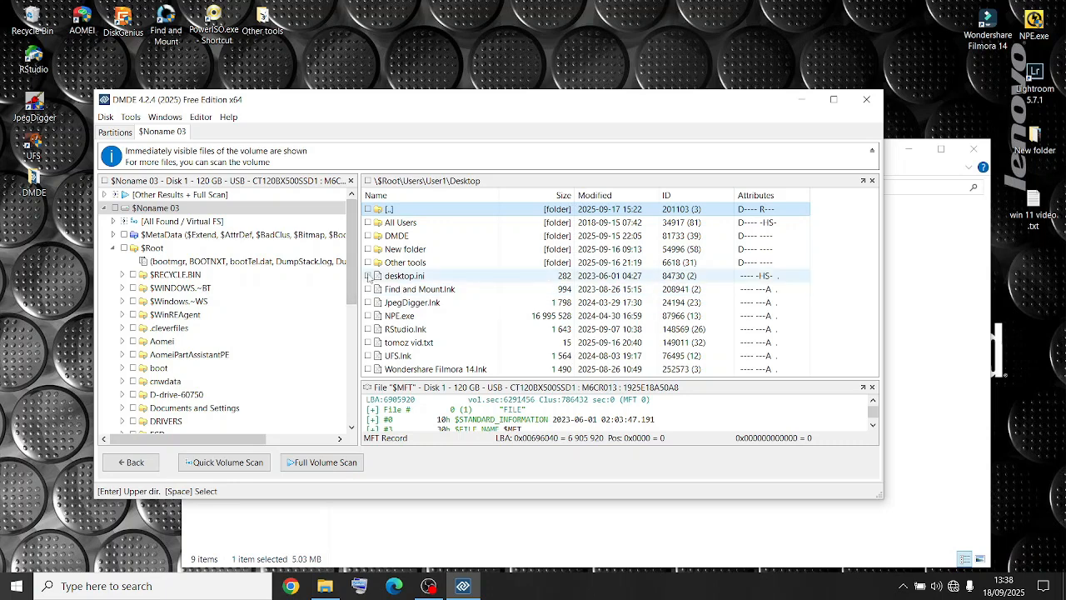
left_click(368, 302)
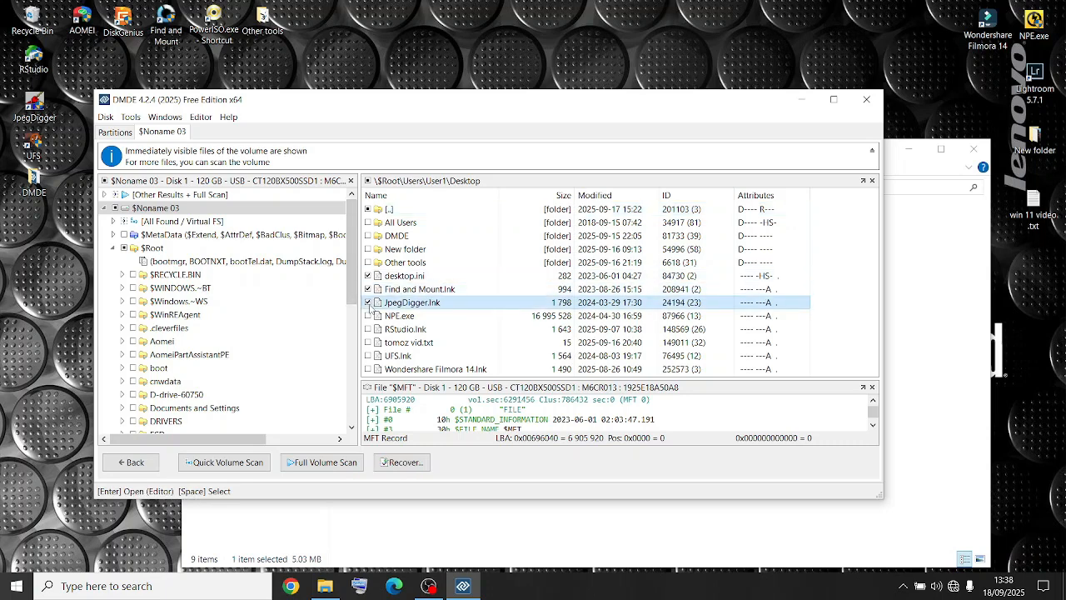
- Mark NPE.exe and set User1's Music folder as the recovery destination
left_click(400, 315)
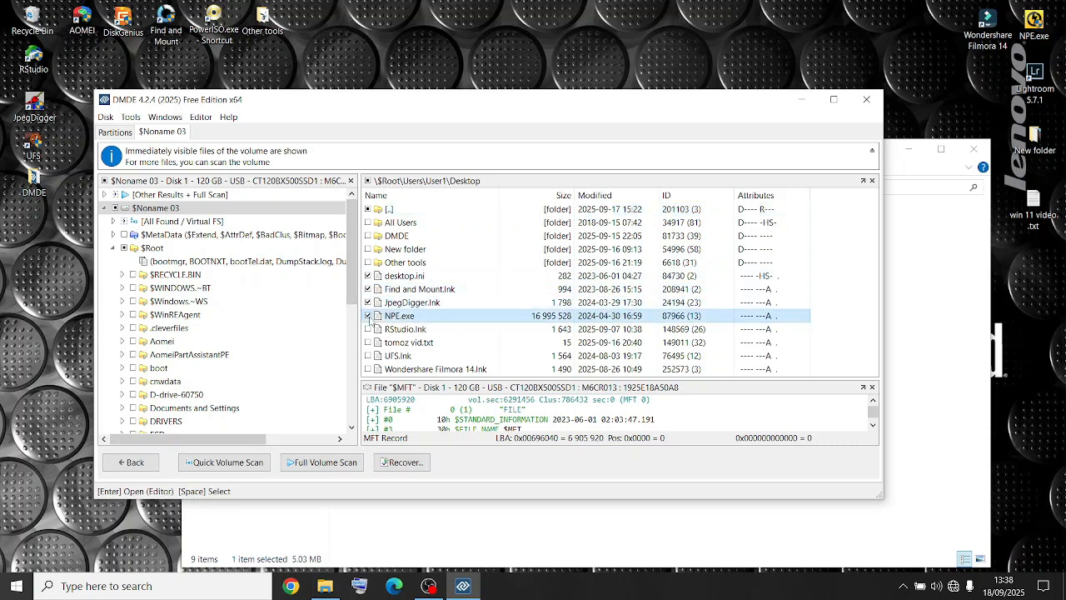
left_click(402, 463)
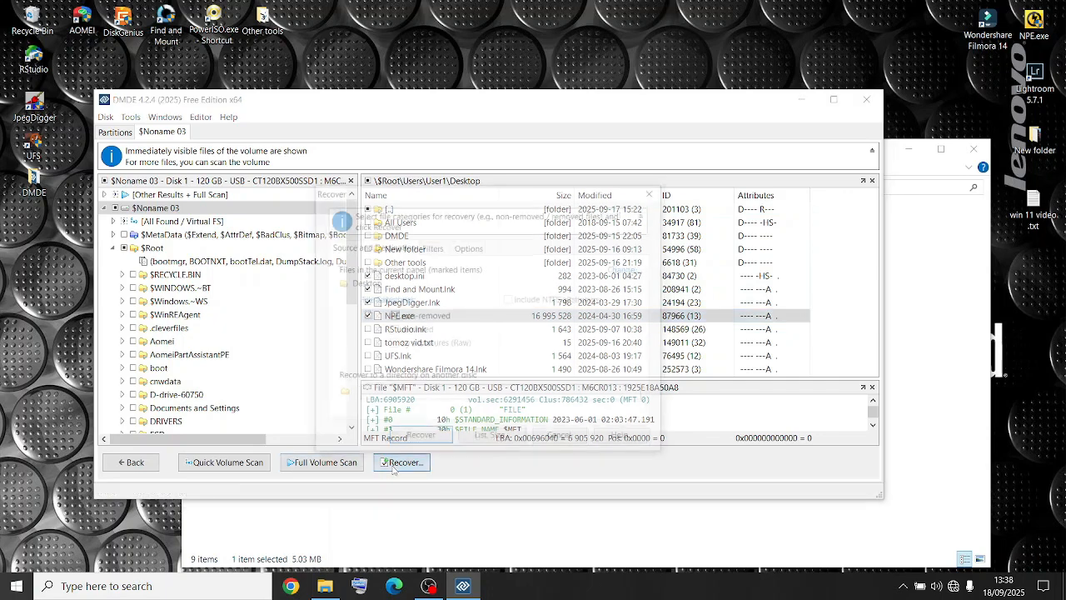
left_click(401, 462)
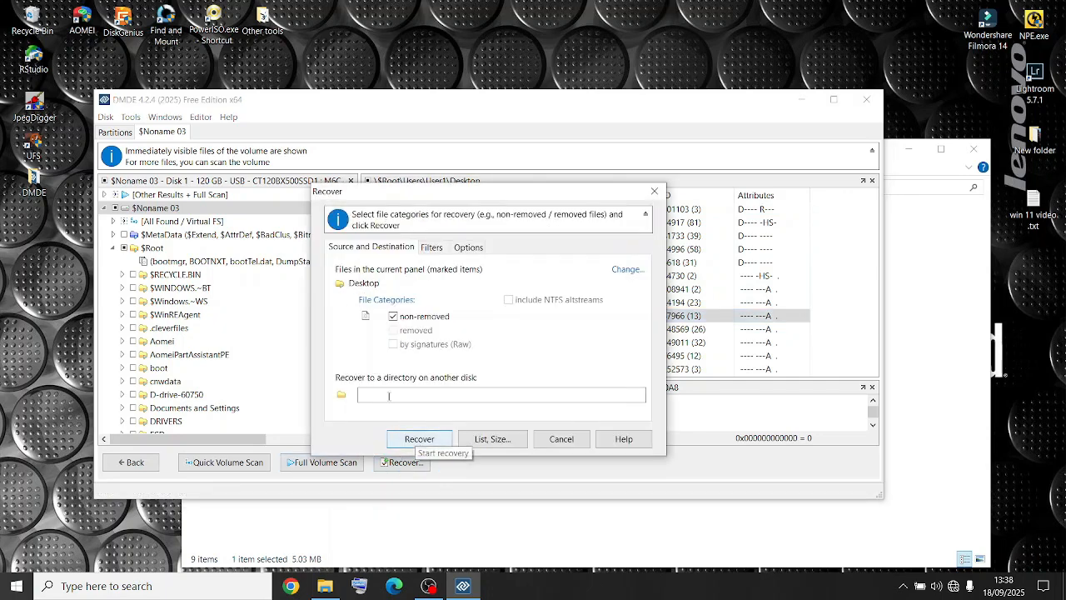
left_click(340, 394)
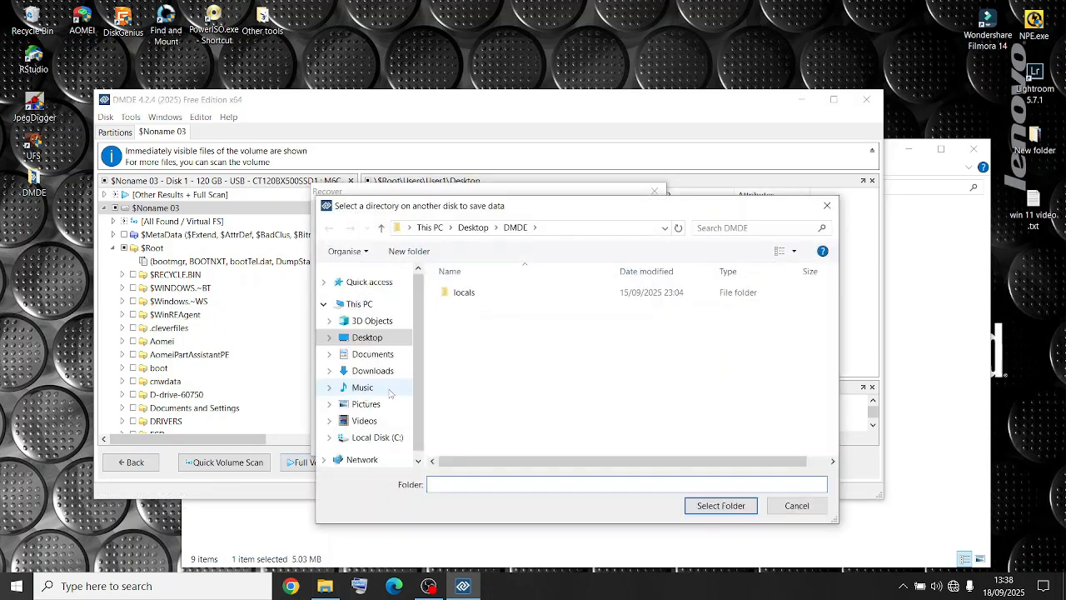
left_click(362, 386)
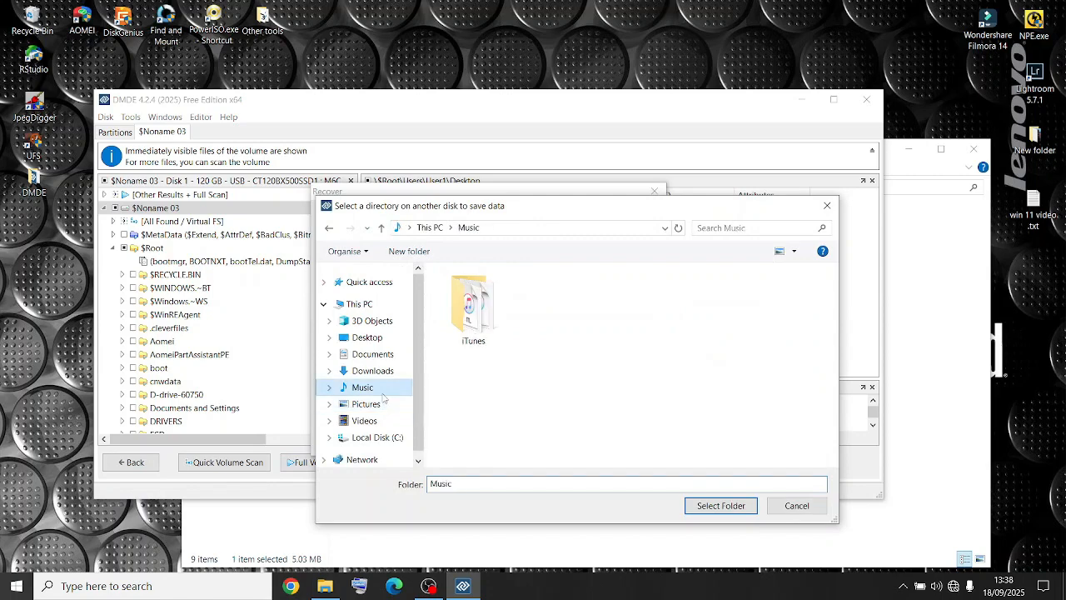
left_click(721, 506)
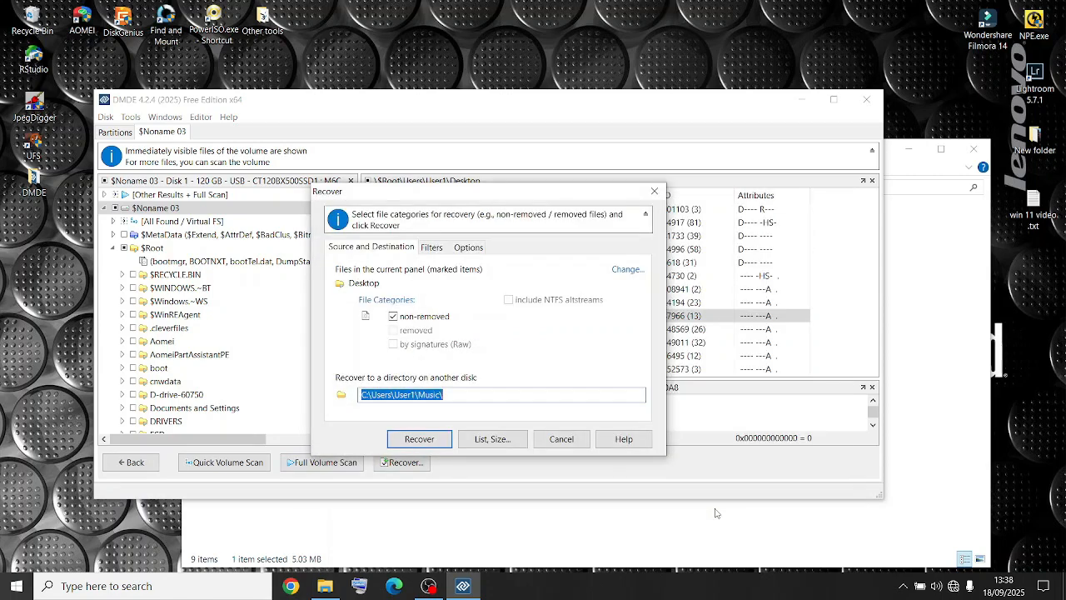
- Start recovery, renaming the duplicate desktop.ini to desktop(1).ini
left_click(419, 439)
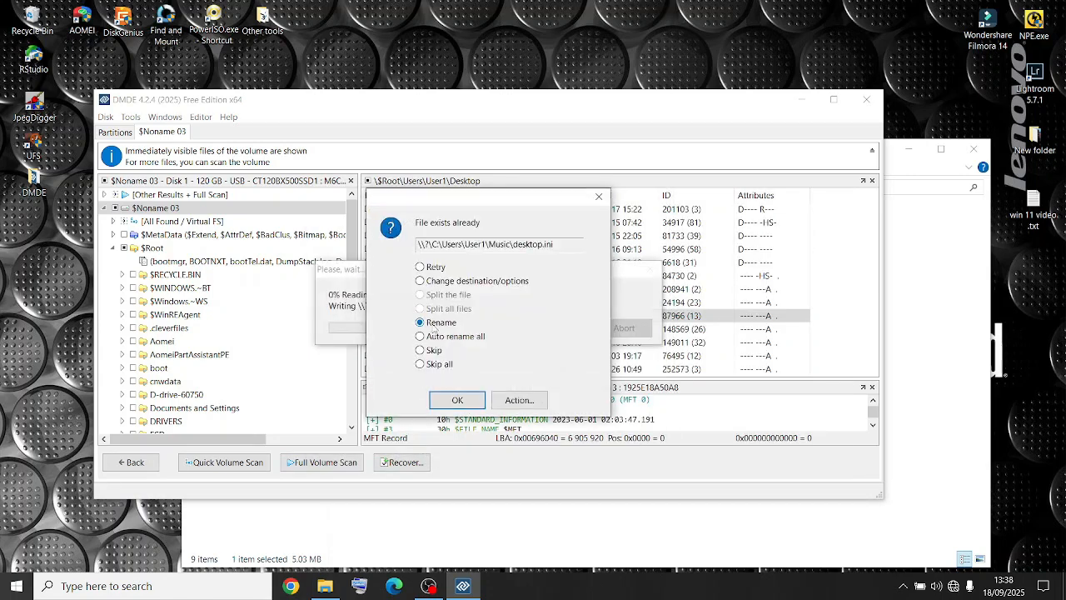
left_click(457, 400)
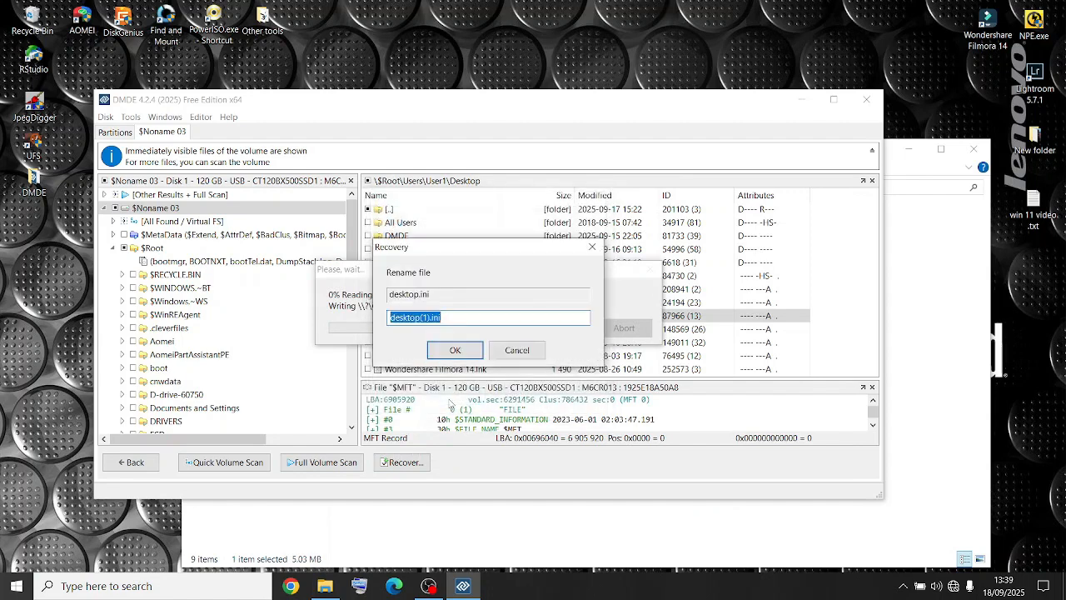
left_click(455, 348)
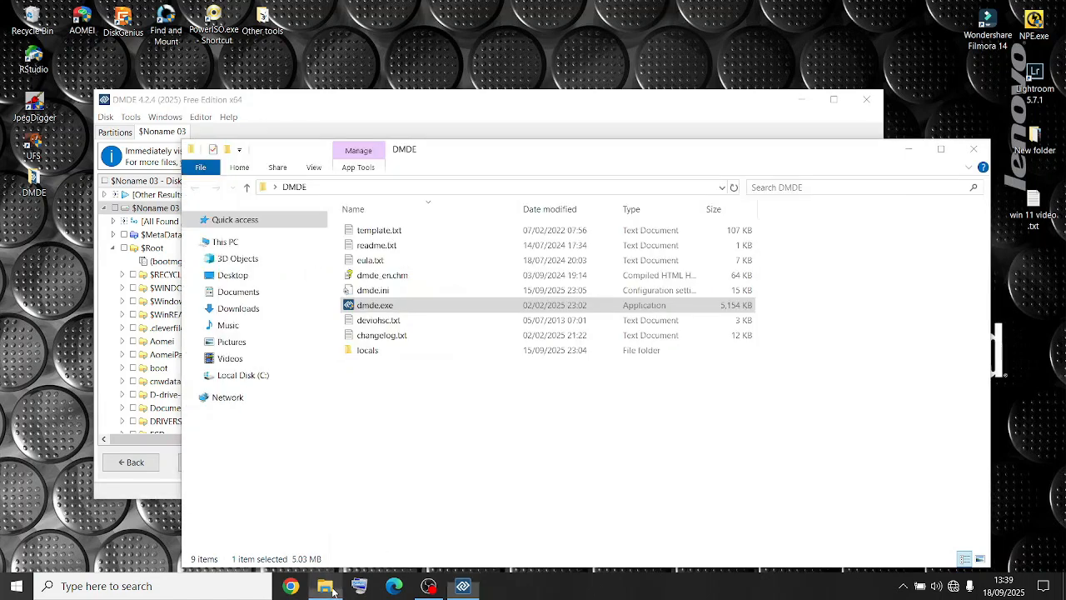
- Check the Music folder, which holds only an iTunes folder, then close File Explorer
left_click(227, 324)
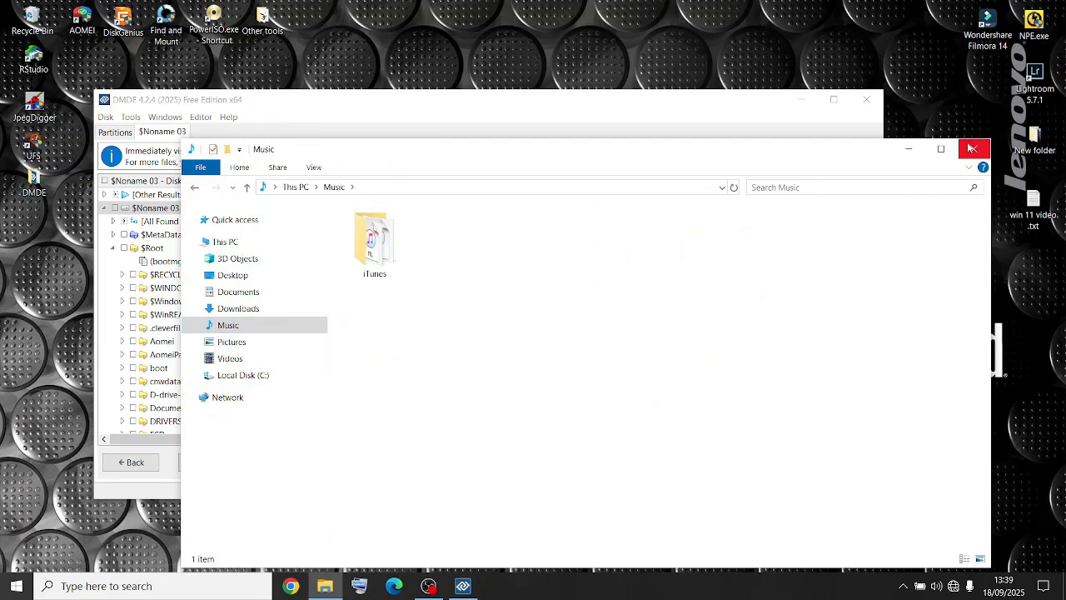
left_click(972, 148)
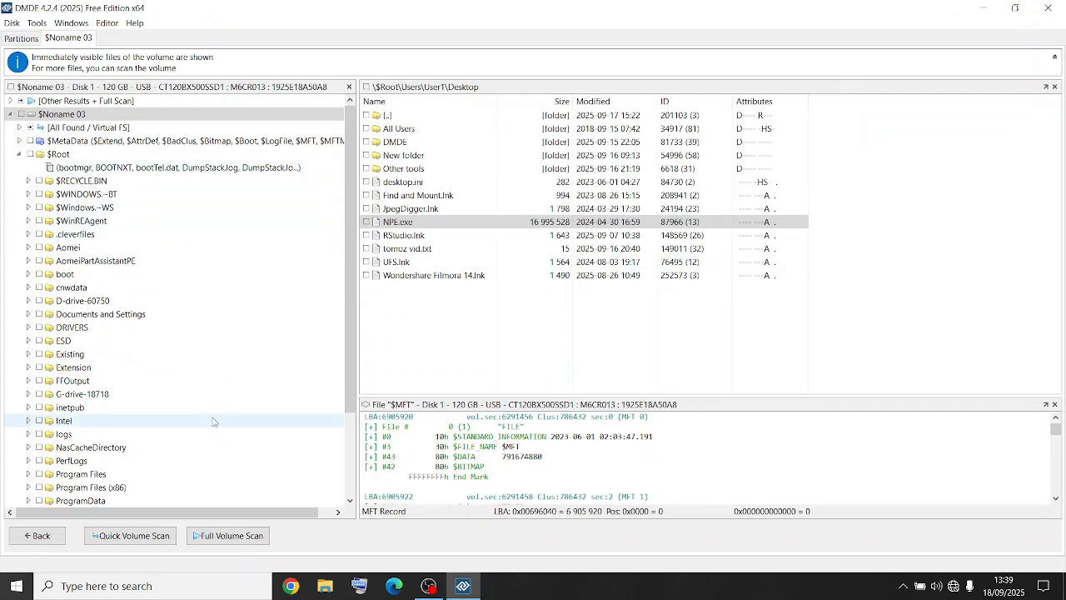
- Return to the 120 GB USB disk's partition list, staying on the current device
left_click(37, 535)
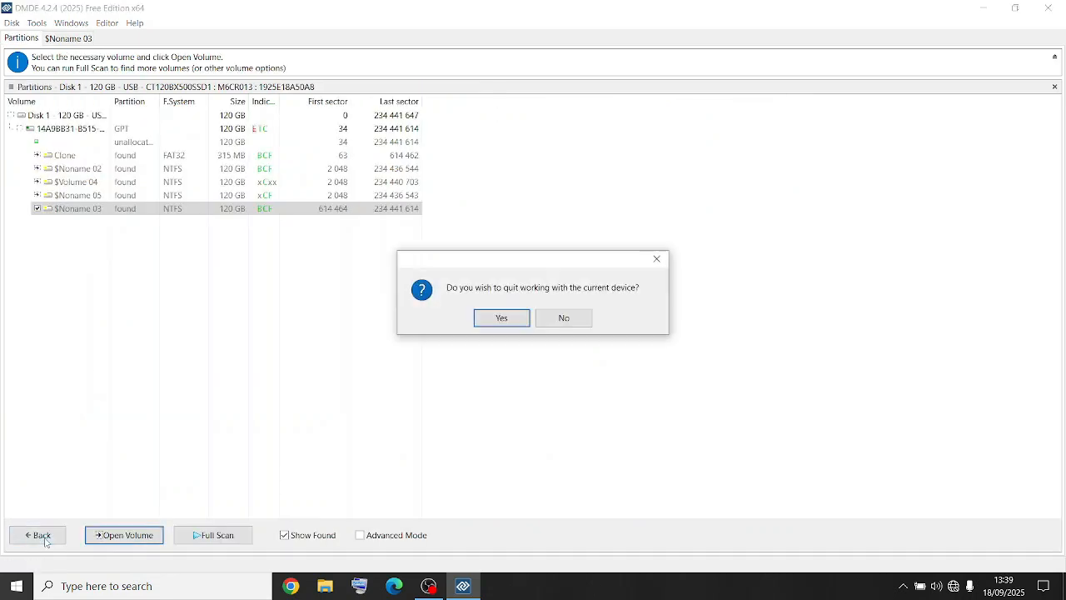
mouse_move(563, 317)
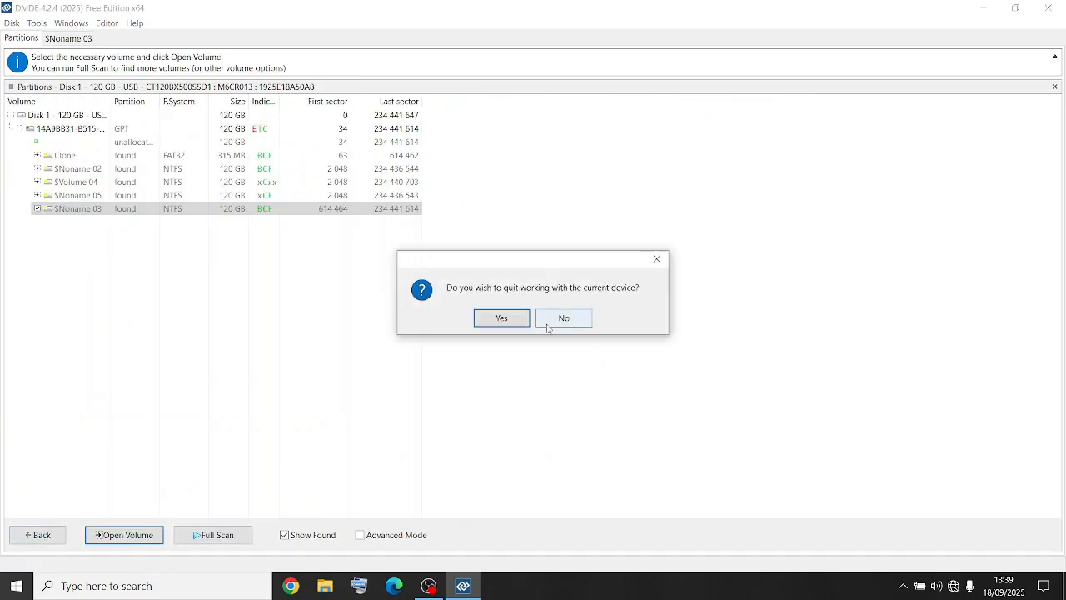
left_click(563, 317)
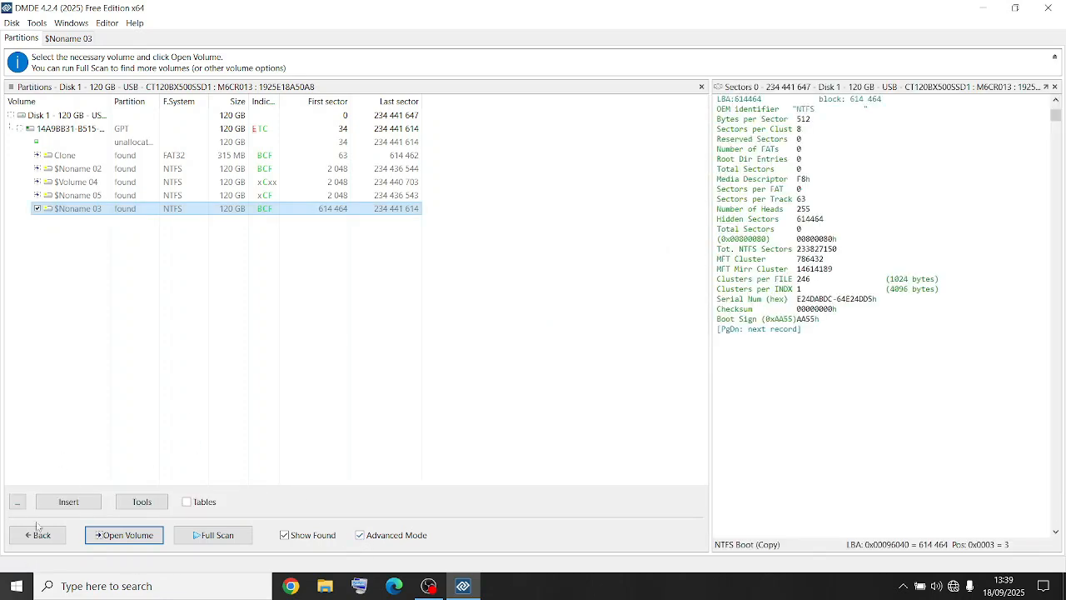
mouse_move(170, 248)
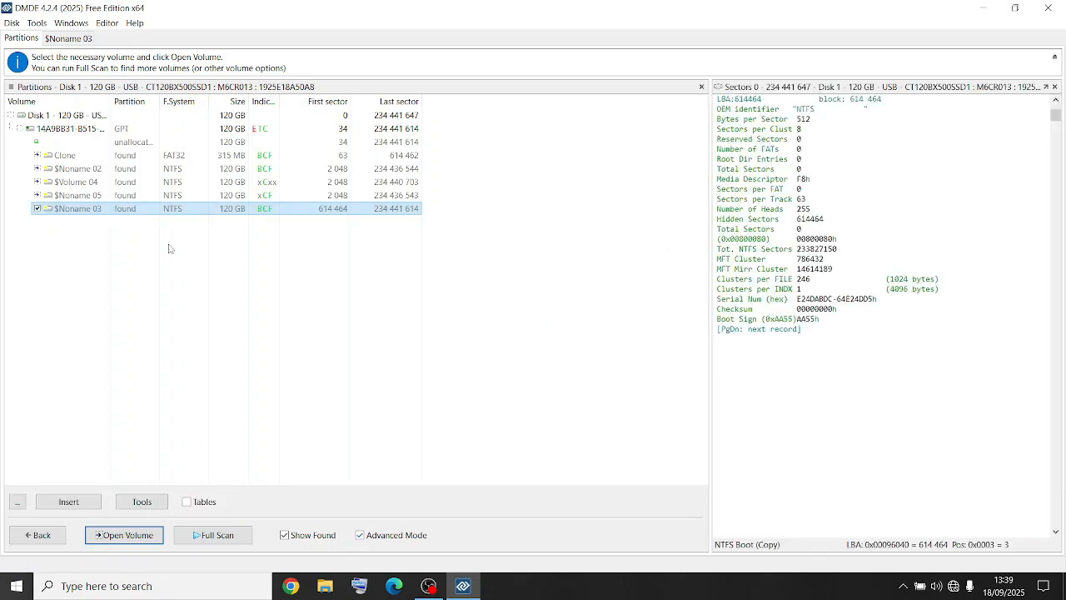